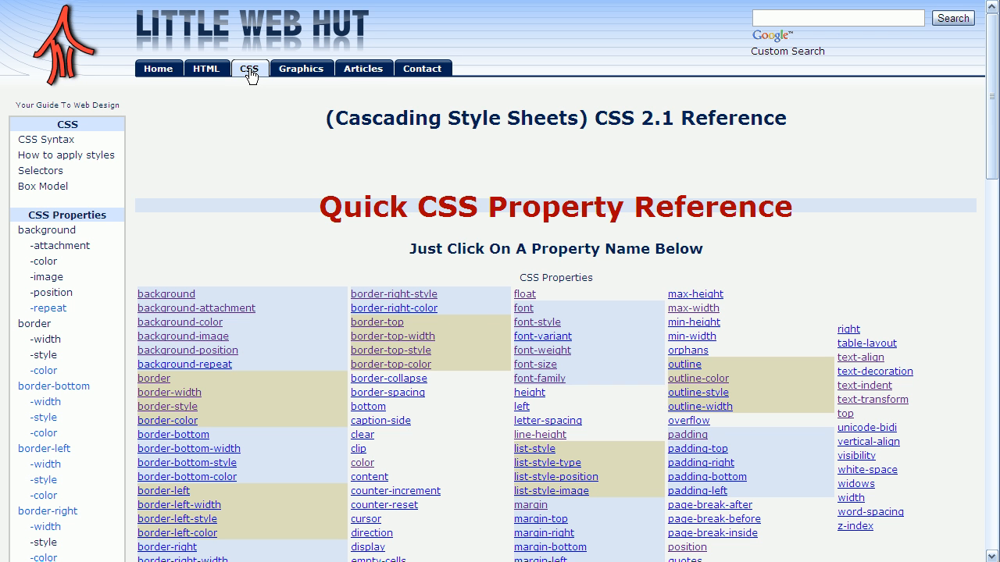
mouse_move(369, 484)
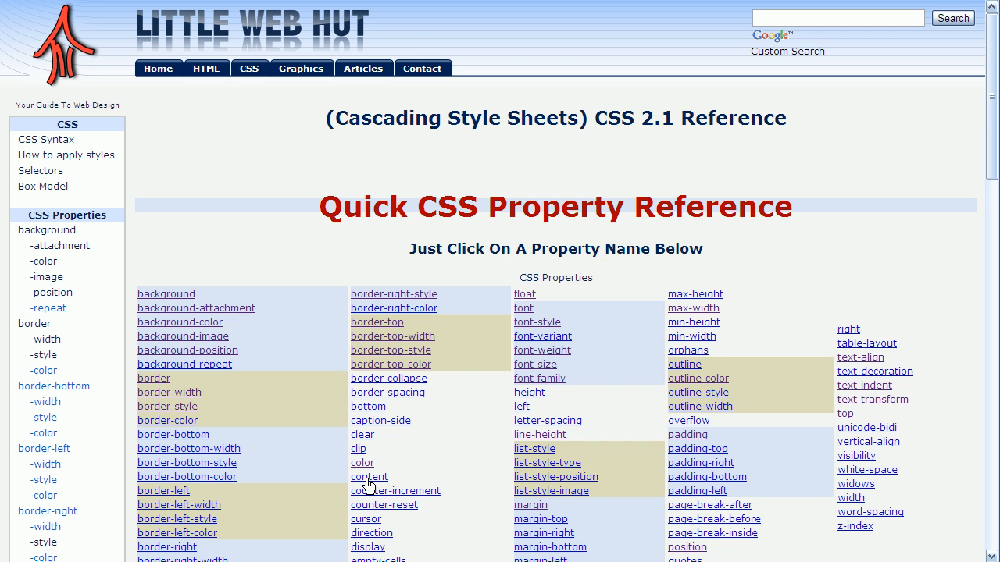
- Open a CSS property's page from the Quick CSS Property Reference list
click(368, 476)
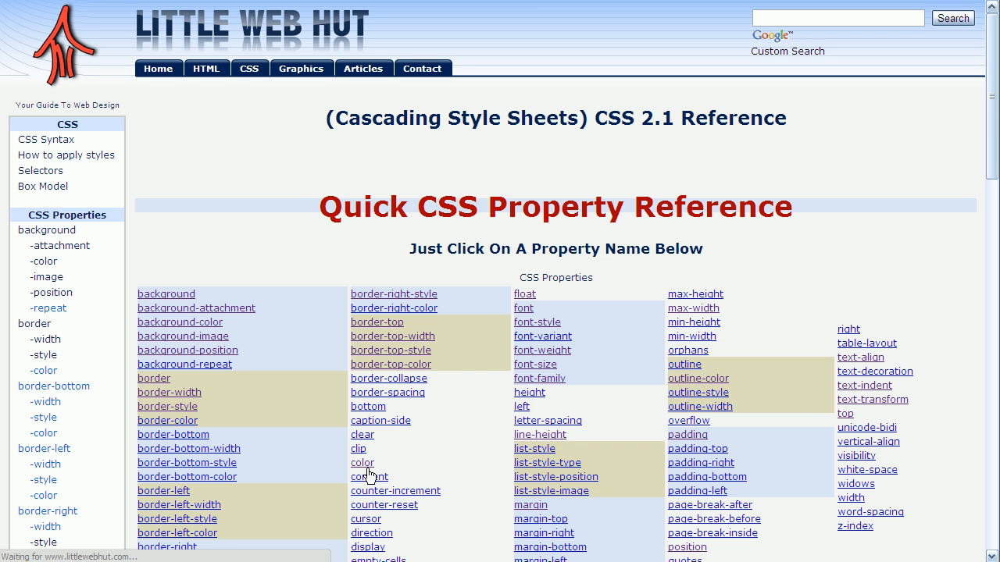
click(362, 462)
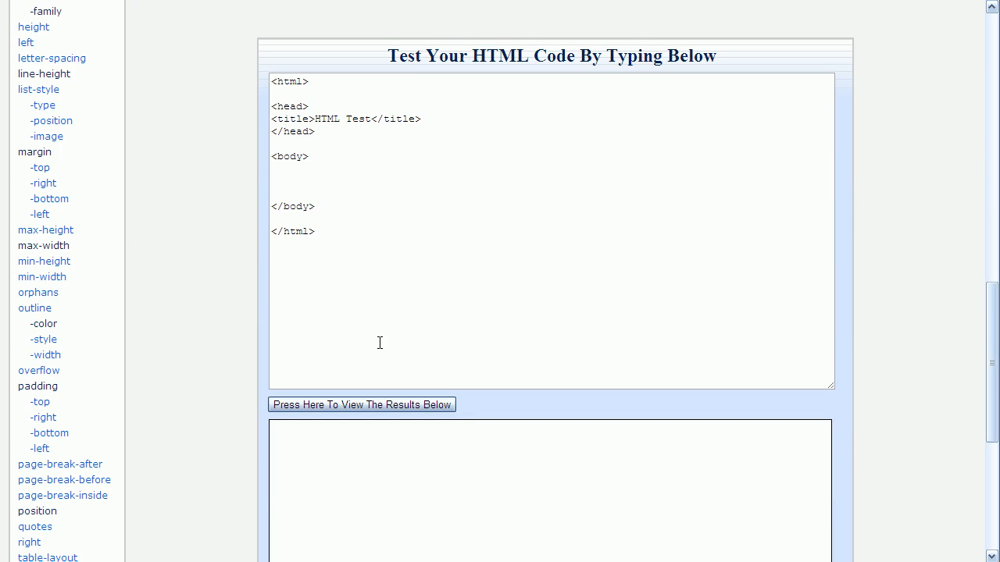
mouse_move(293, 185)
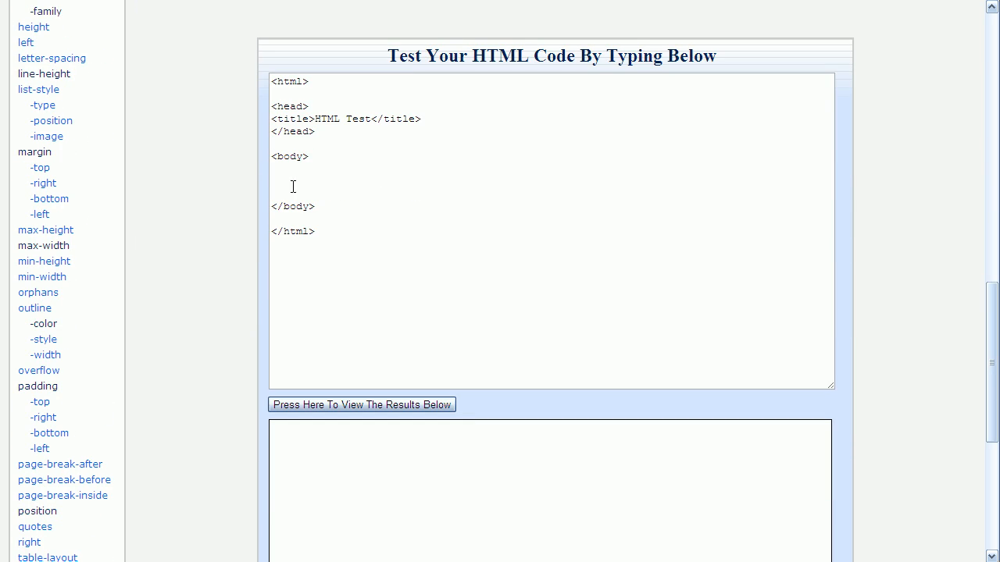
- Add <h1>this is a heading</h1> inside the body and view the rendered result
click(294, 182)
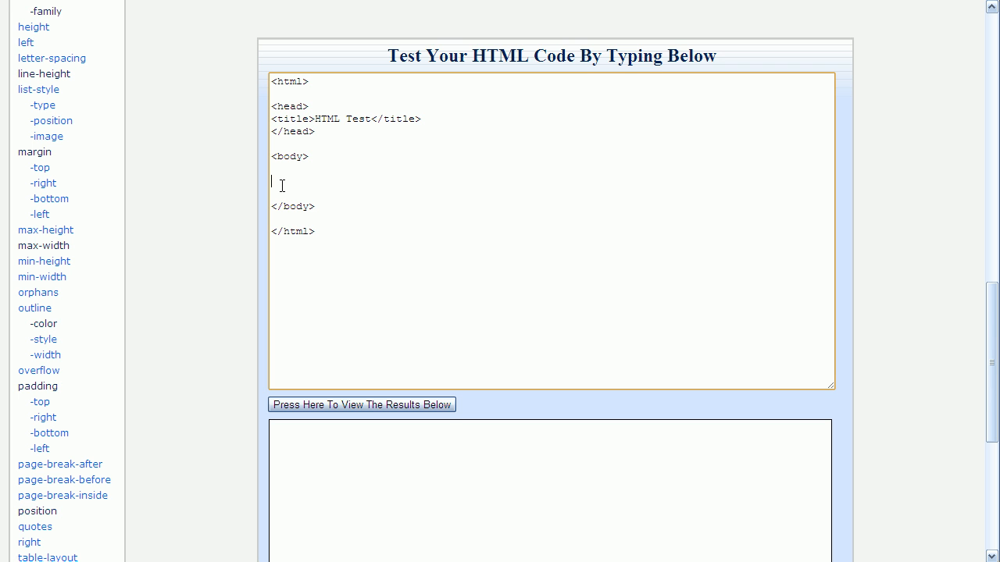
text(<h1>th)
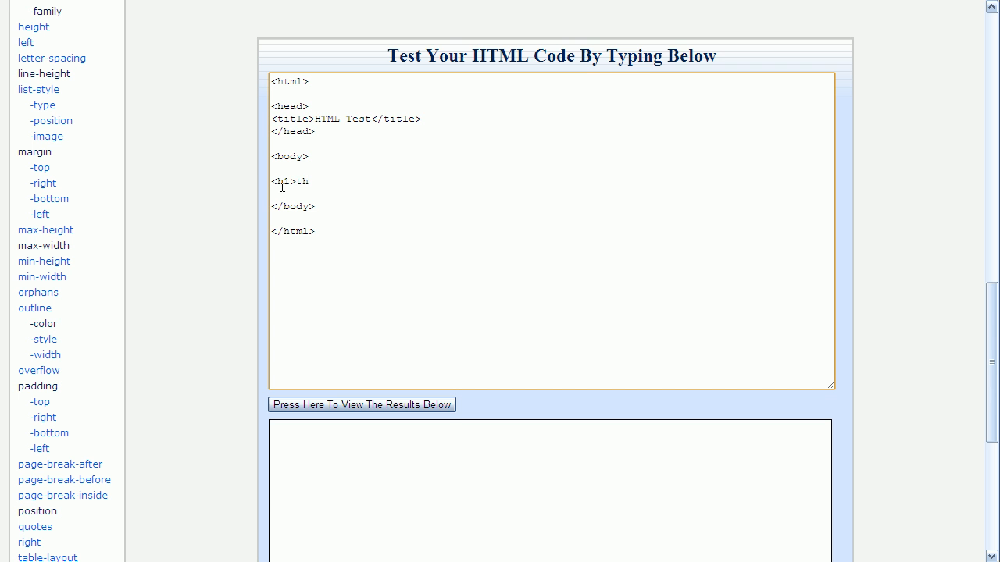
text(is is a hea)
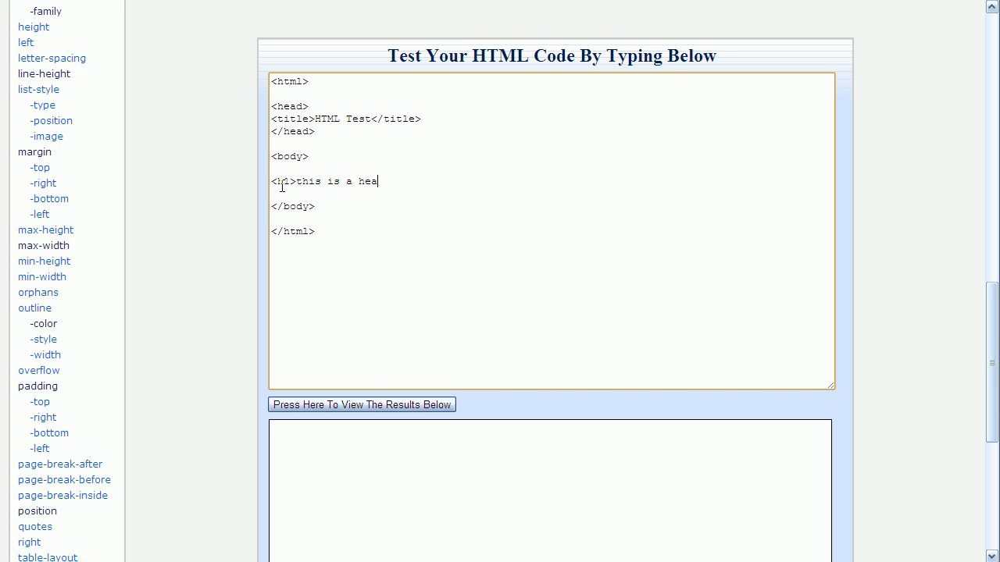
text(ding</h1)
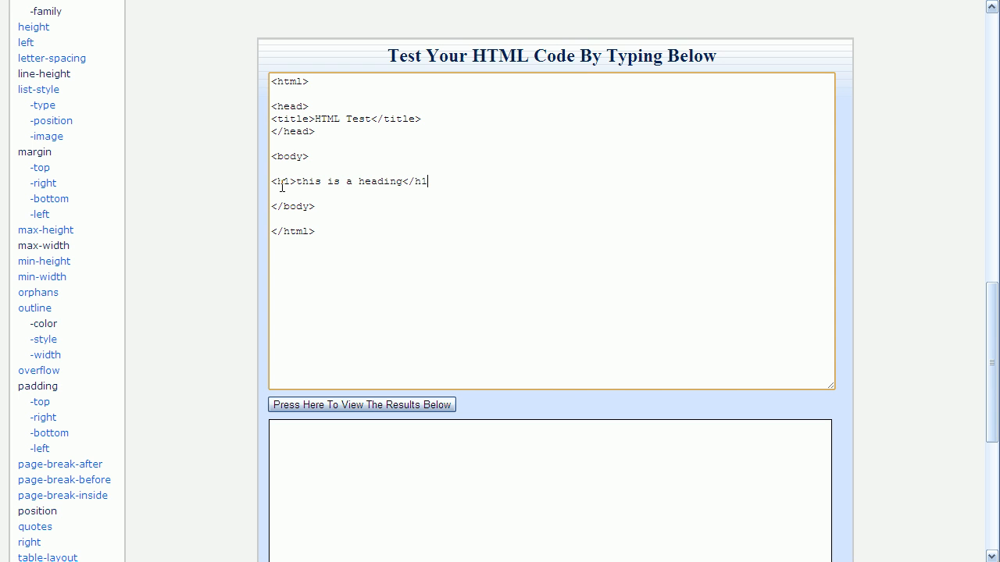
text(>)
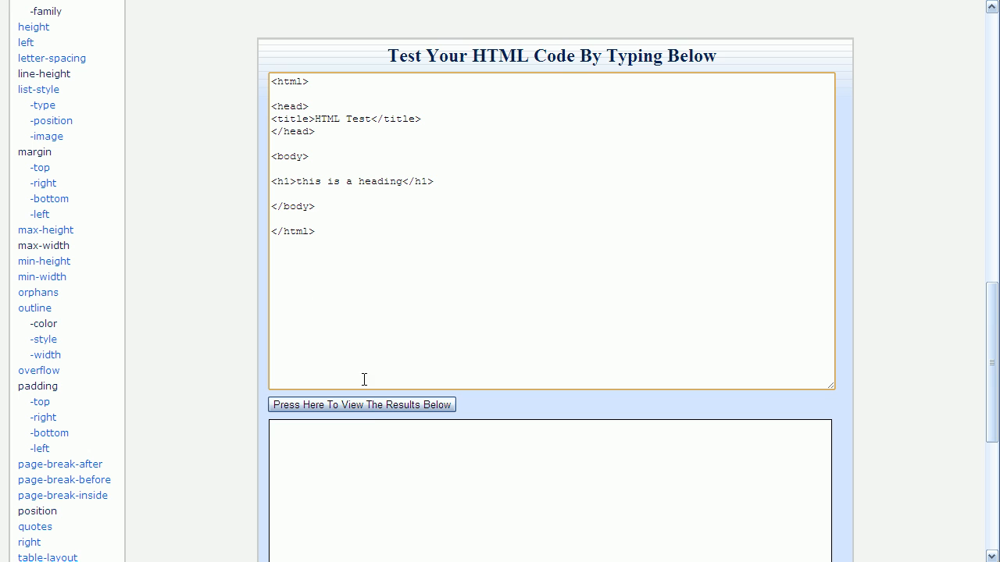
click(361, 403)
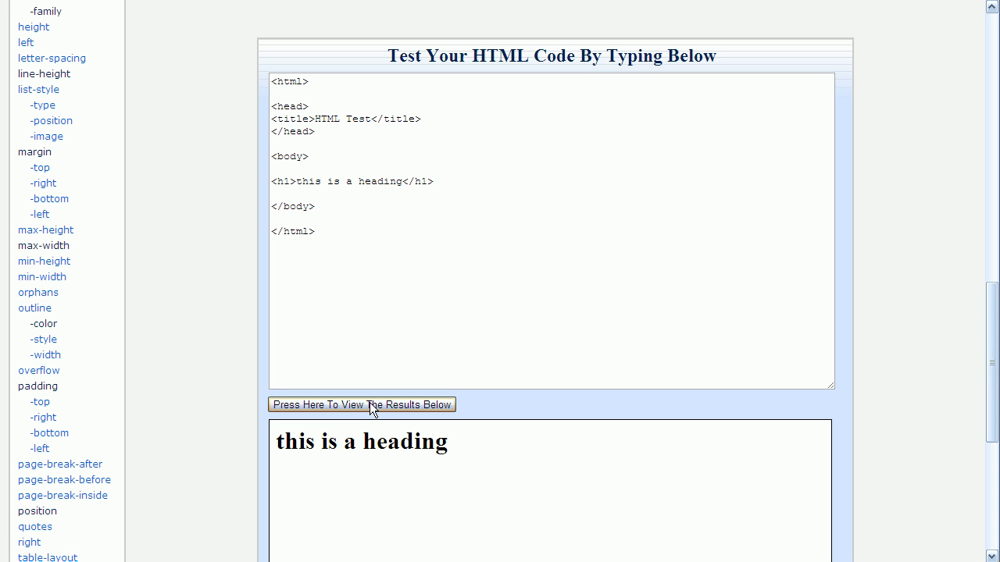
mouse_move(363, 410)
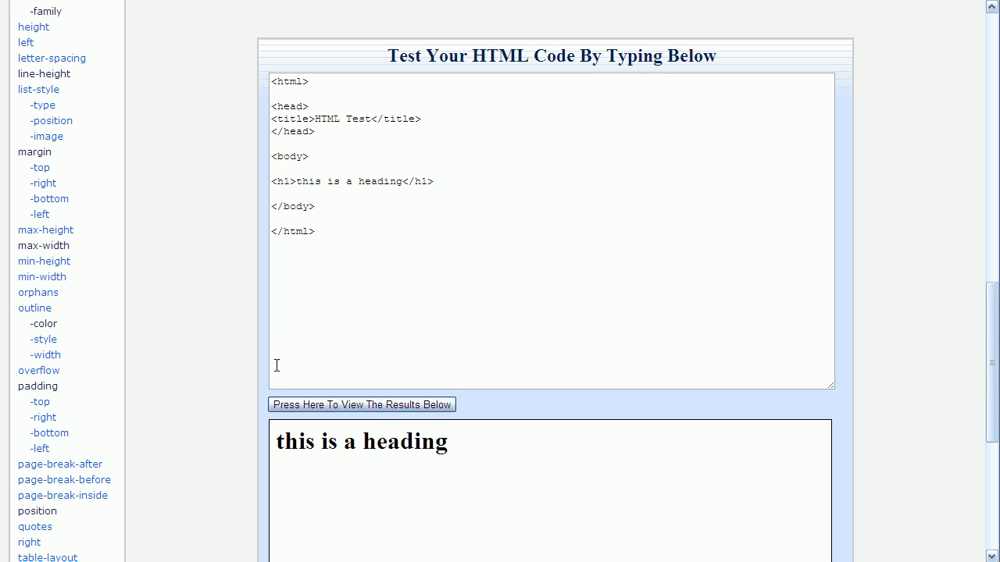
mouse_move(385, 486)
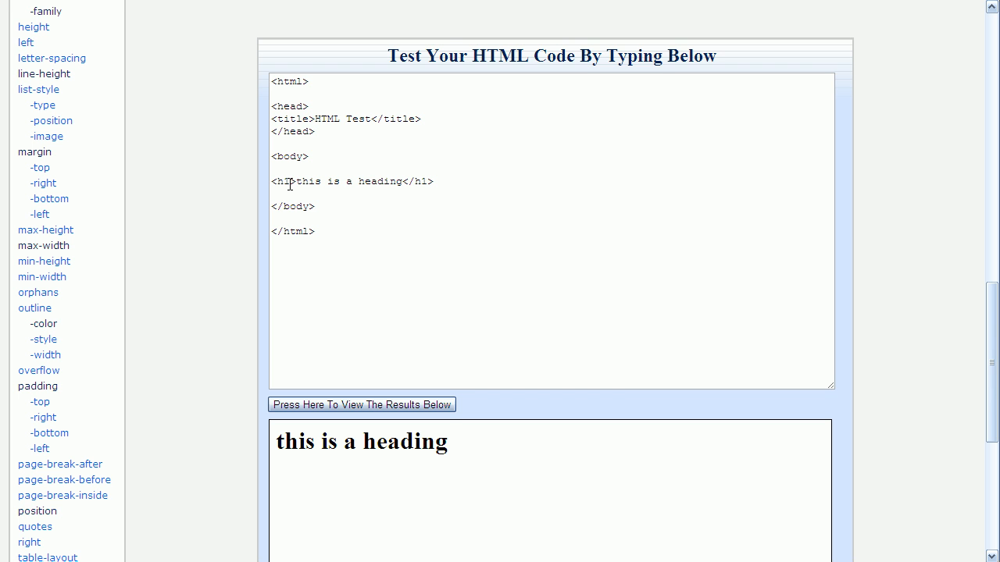
- Add an empty style="" attribute to the h1 opening tag
click(358, 186)
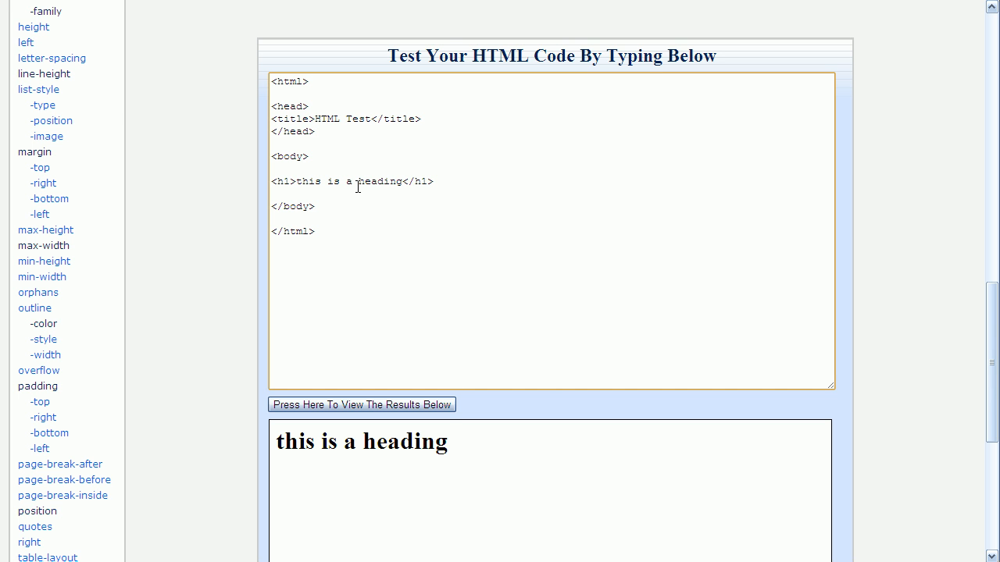
text(s)
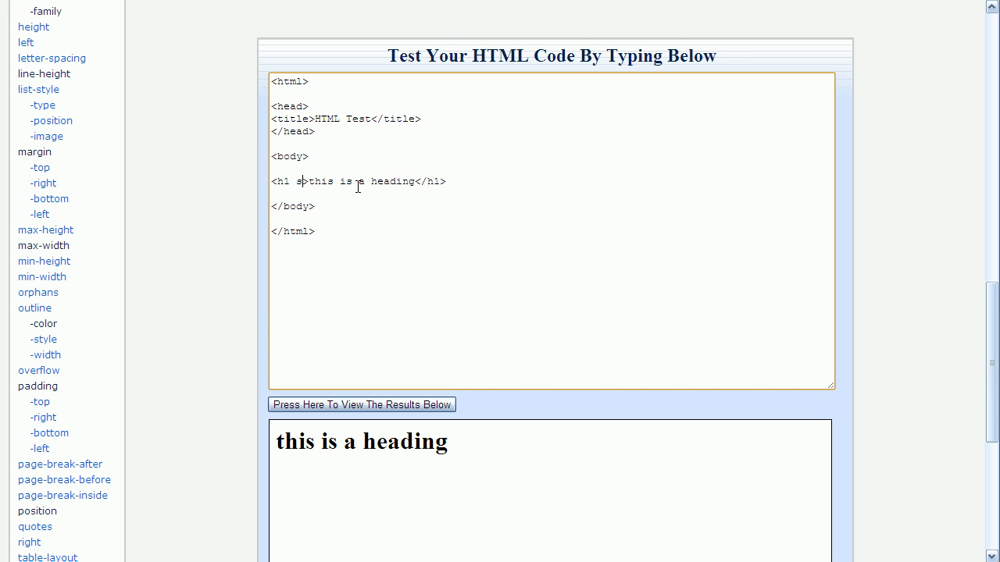
text(tyle)
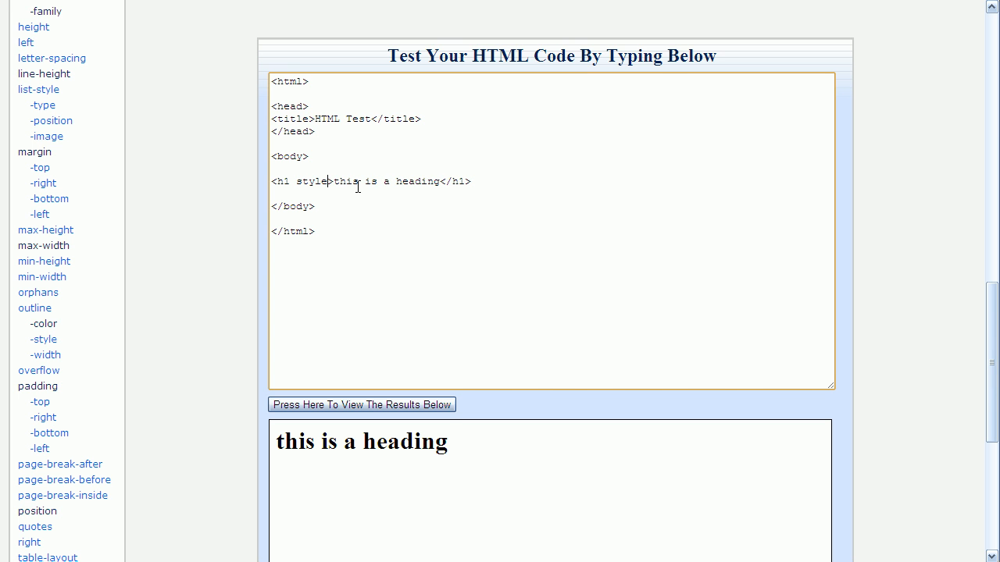
text(=)
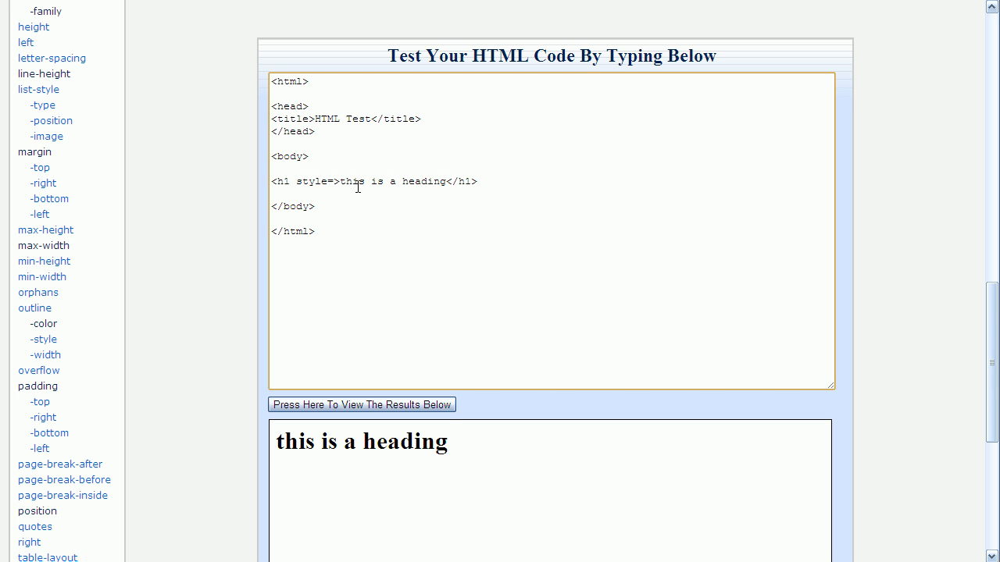
text("")
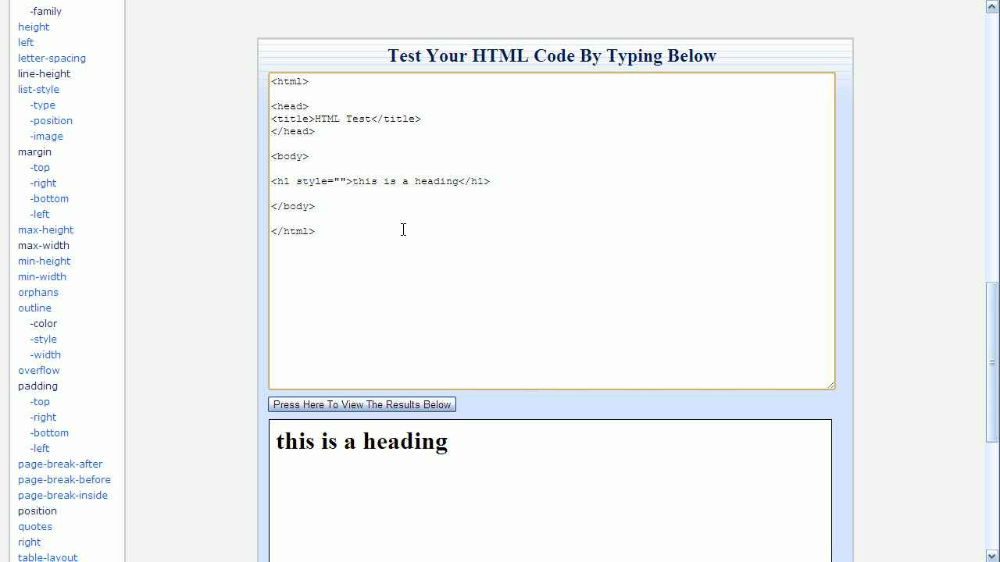
- Fill the style attribute with color: red and view the heading rendered red
click(346, 181)
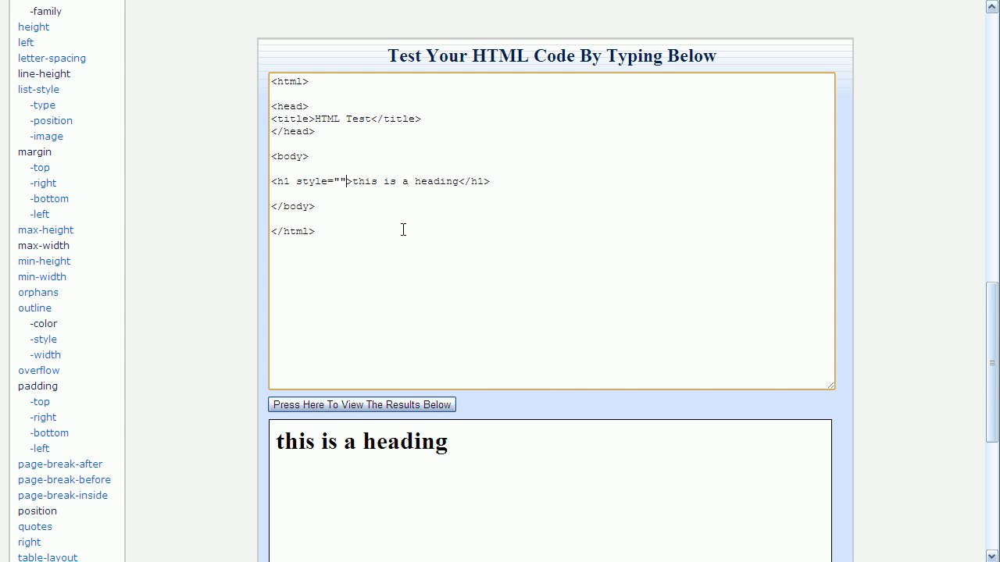
mouse_move(346, 181)
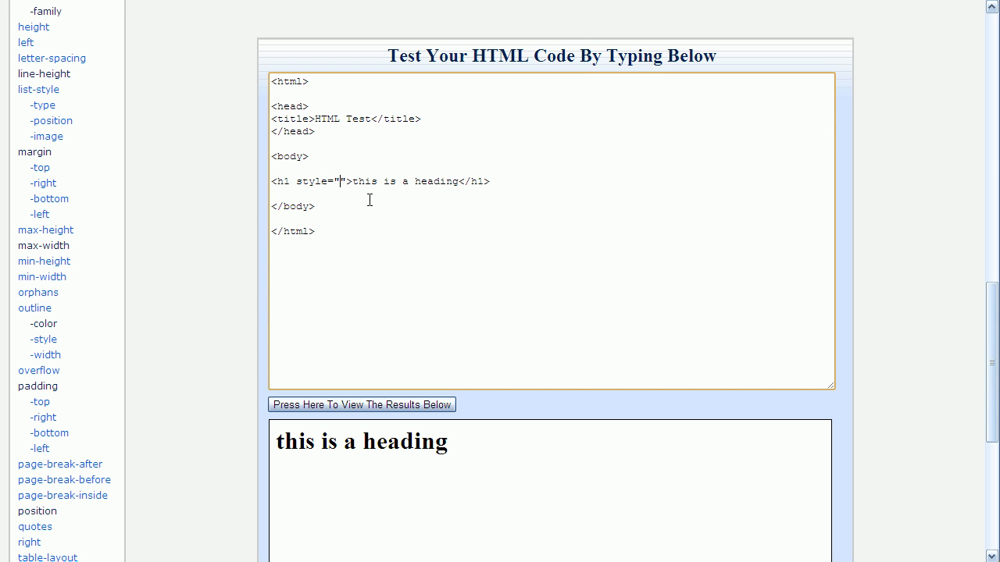
text(colo)
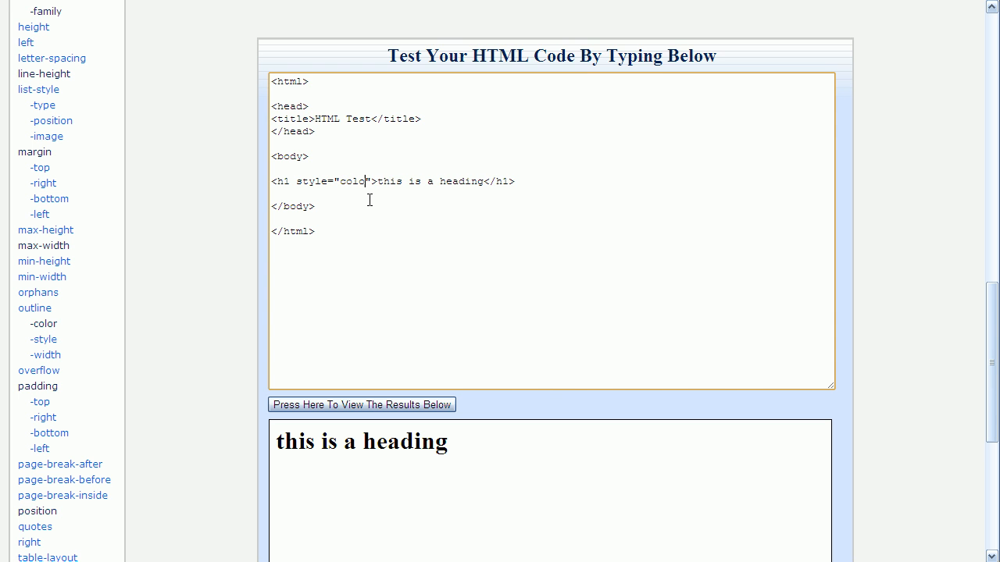
text(:)
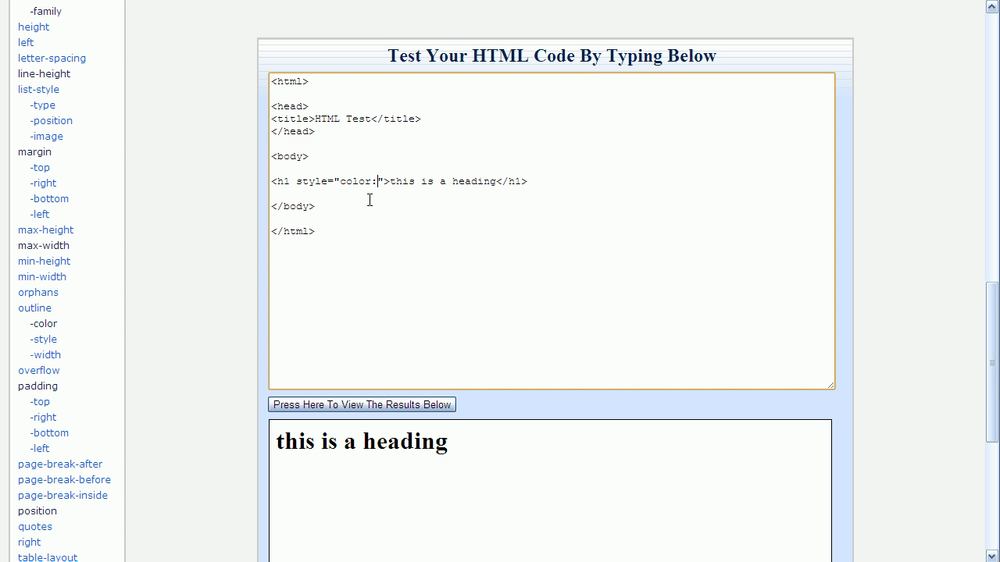
text(" ")
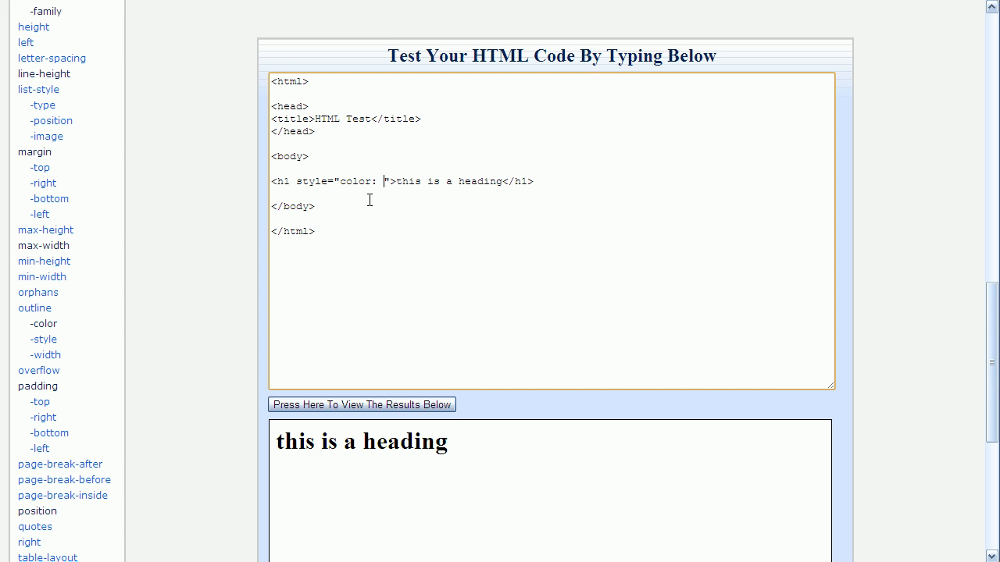
text(red)
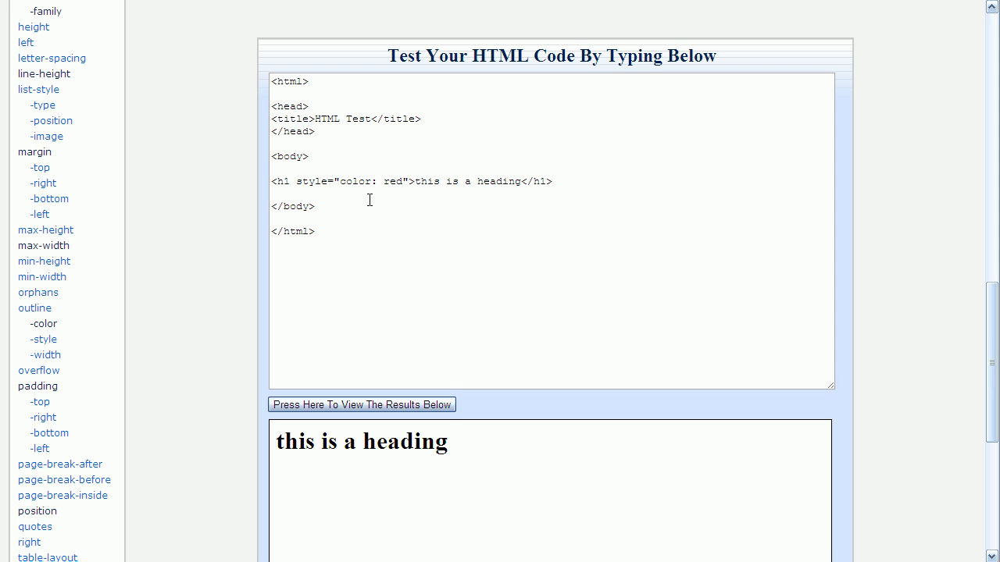
mouse_move(360, 372)
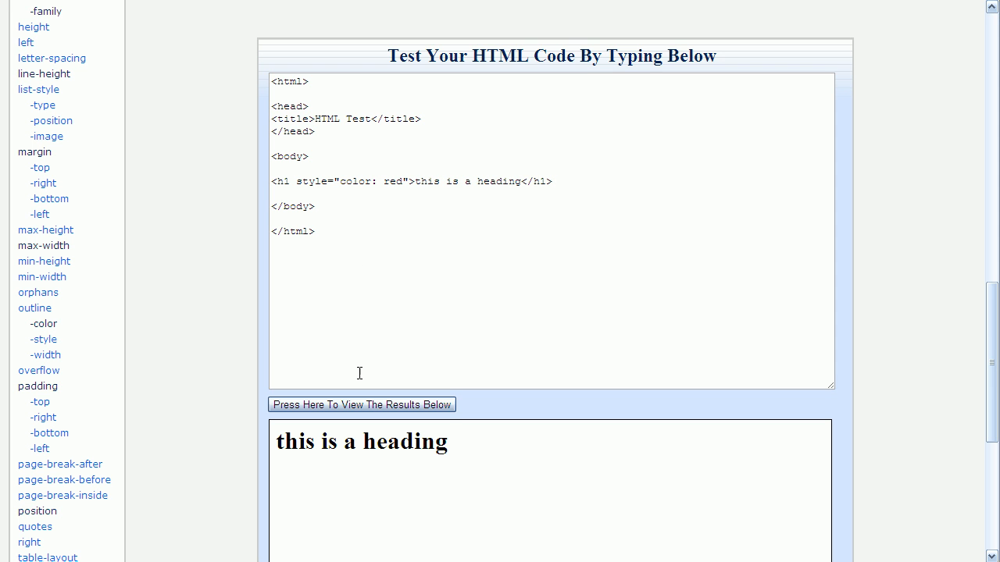
click(362, 403)
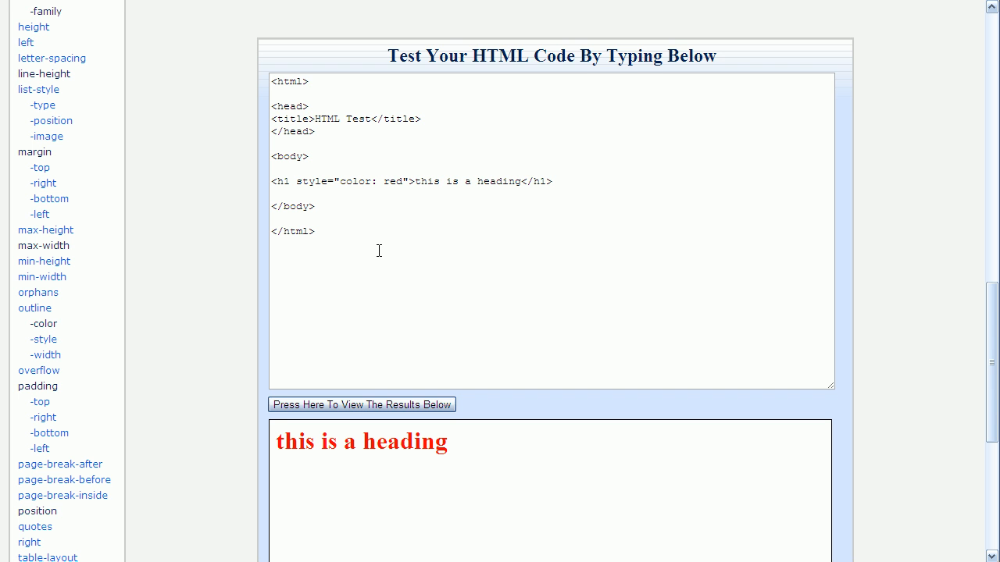
mouse_move(363, 194)
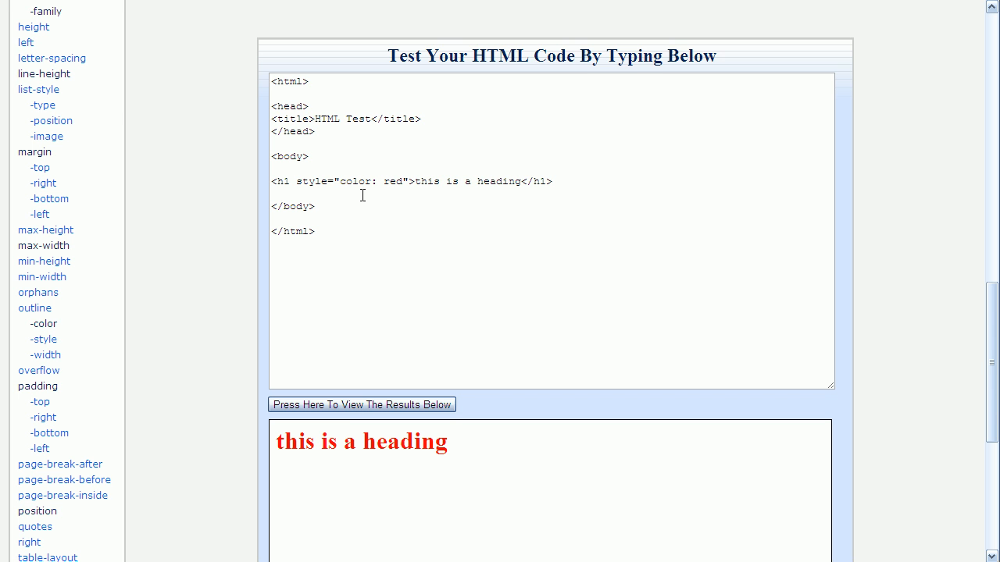
double_click(354, 181)
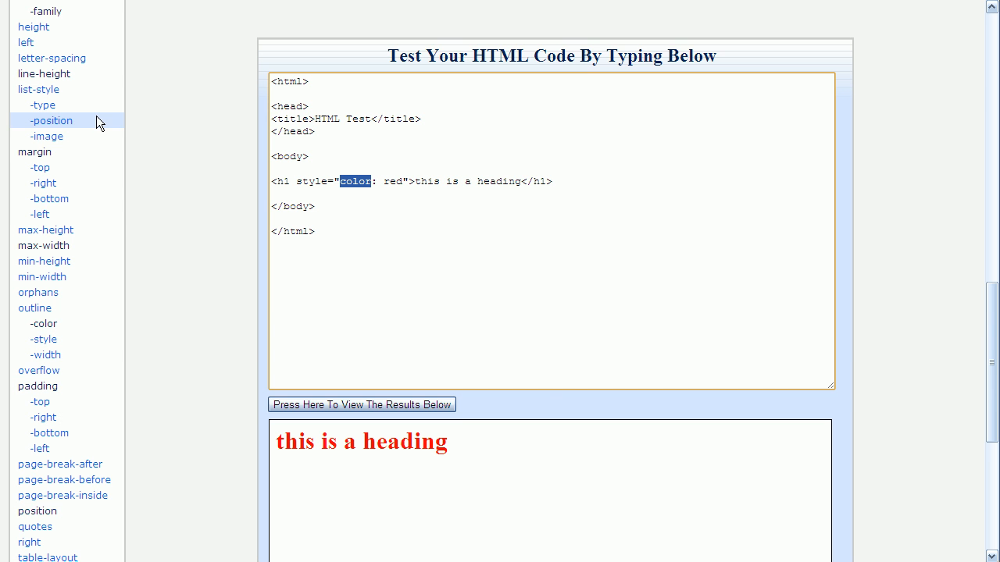
scroll(up, 3)
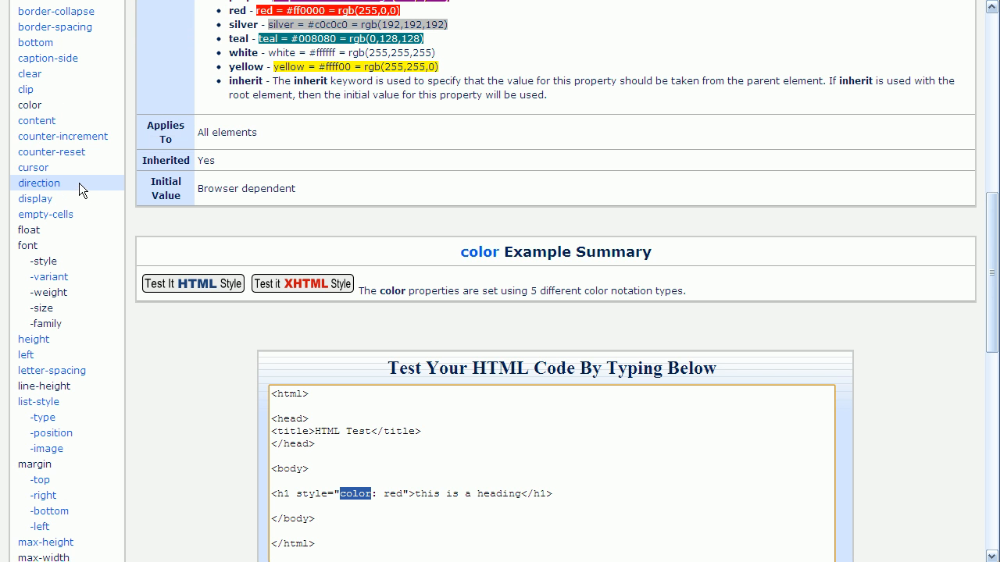
mouse_move(30, 104)
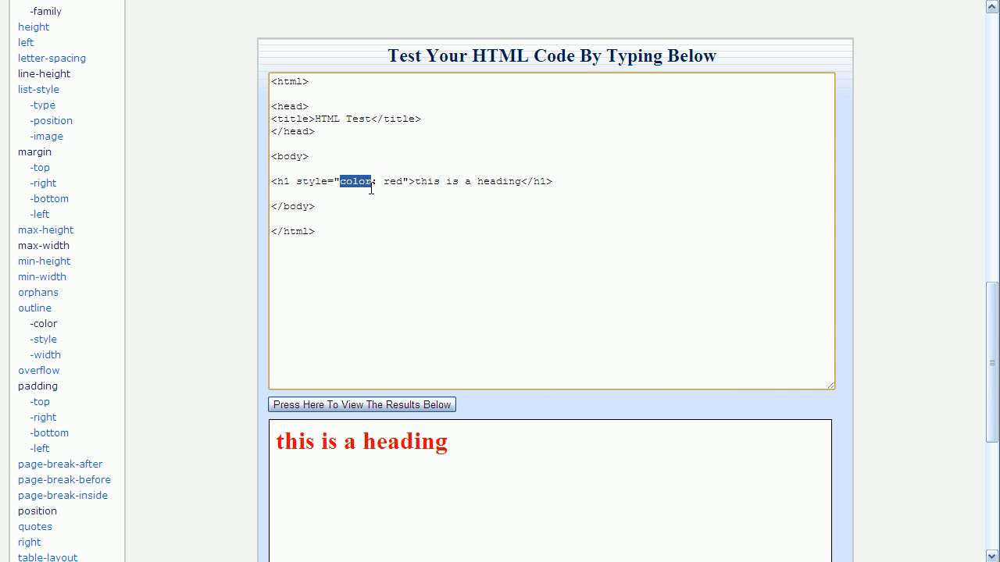
click(375, 181)
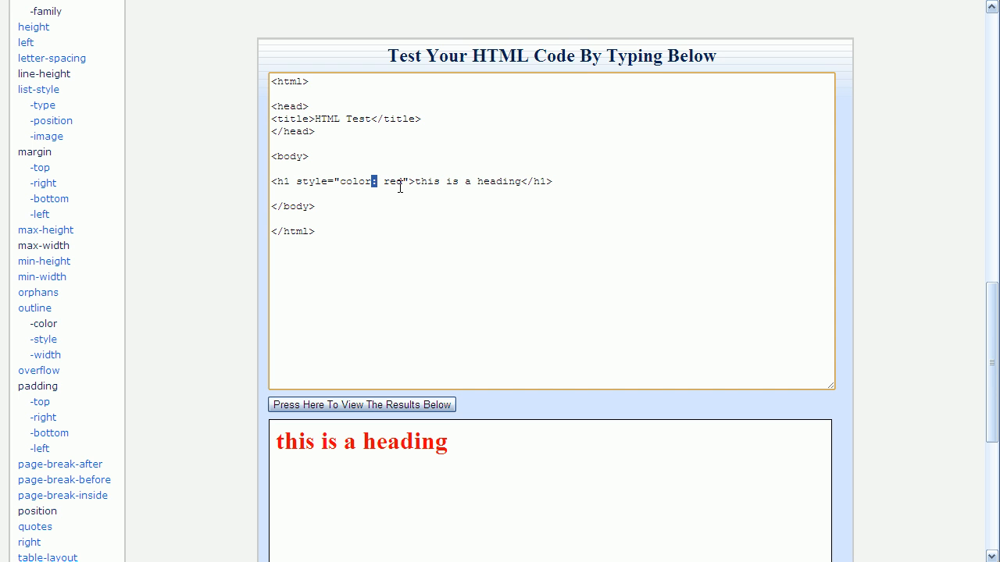
double_click(393, 181)
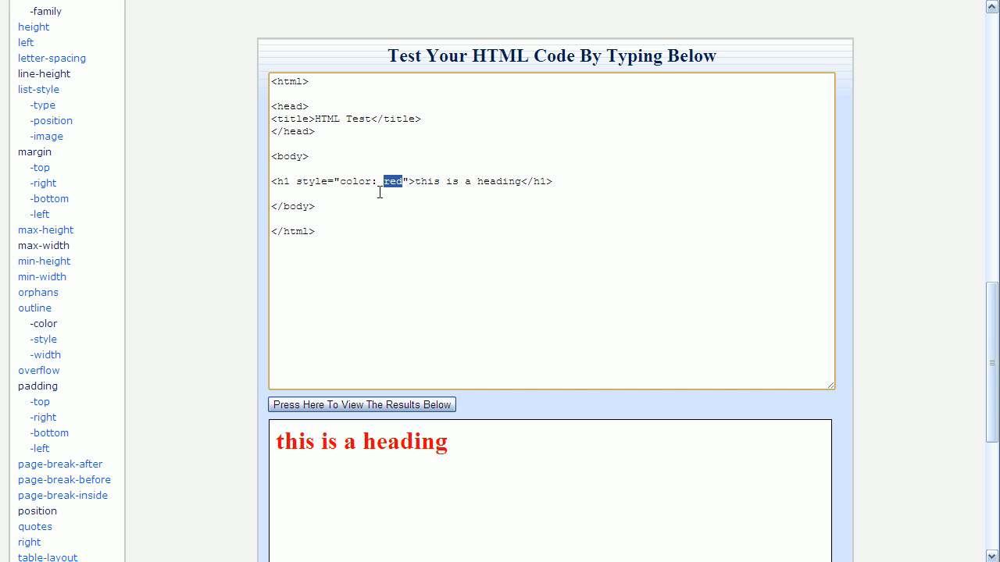
click(380, 181)
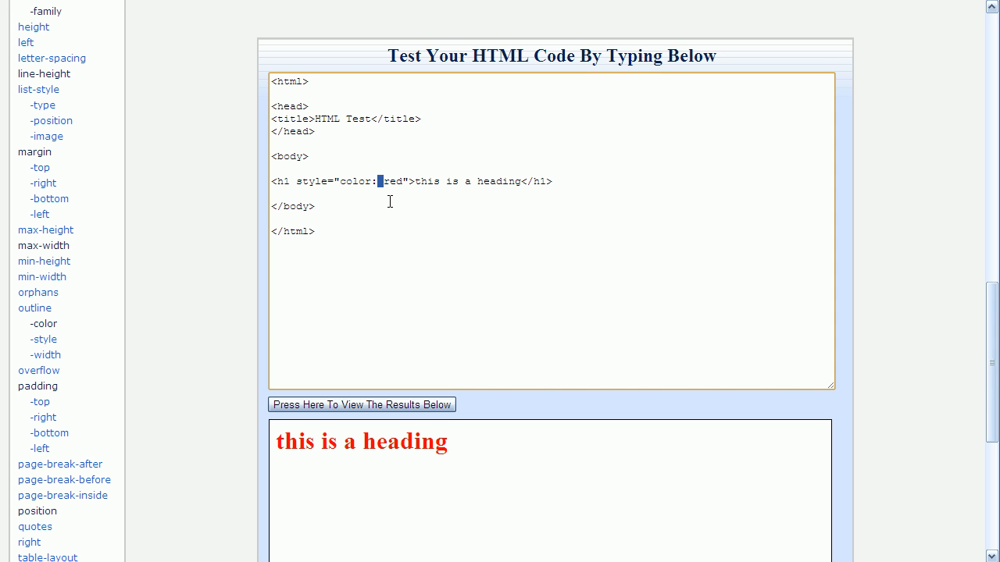
mouse_move(388, 206)
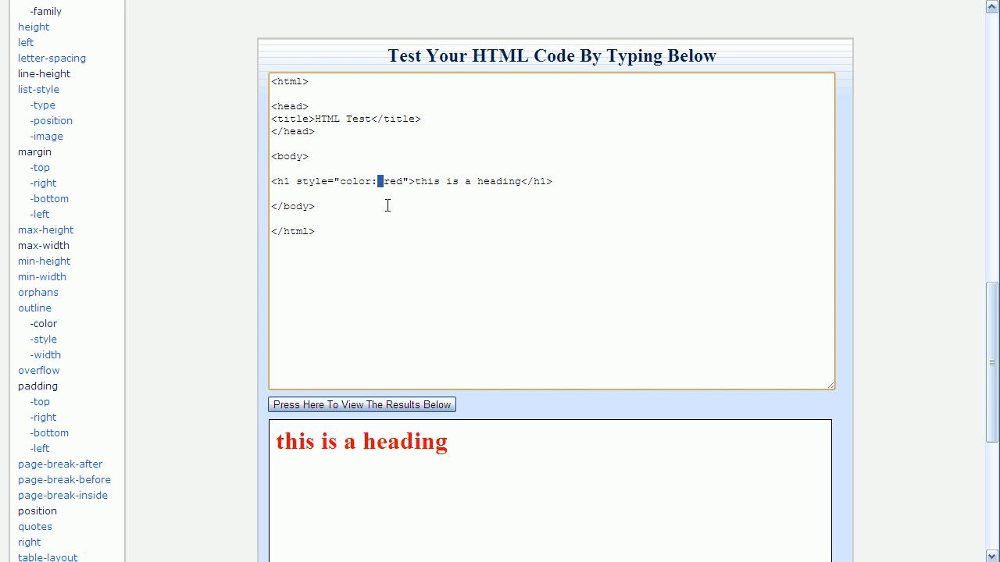
mouse_move(419, 190)
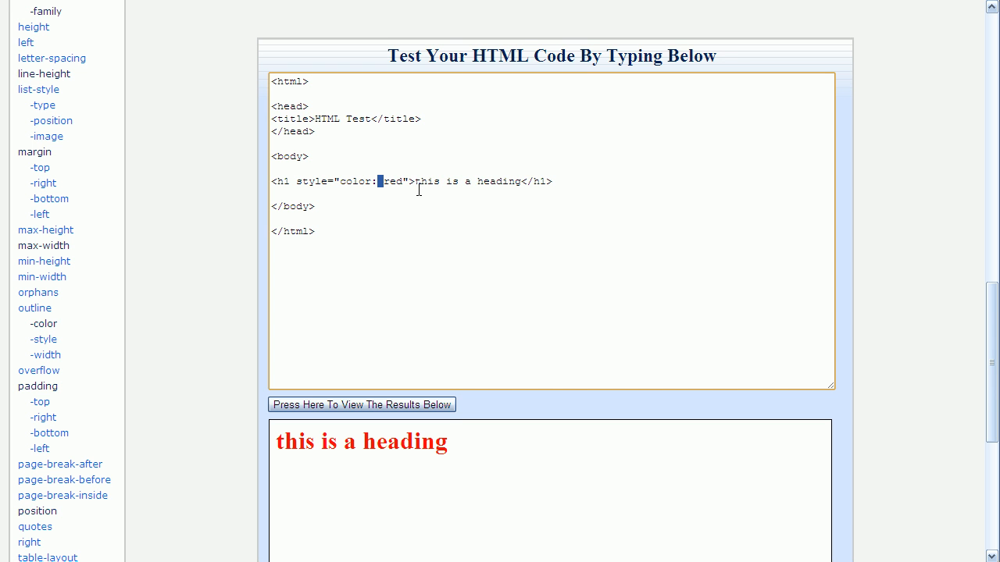
mouse_move(428, 182)
text(; )
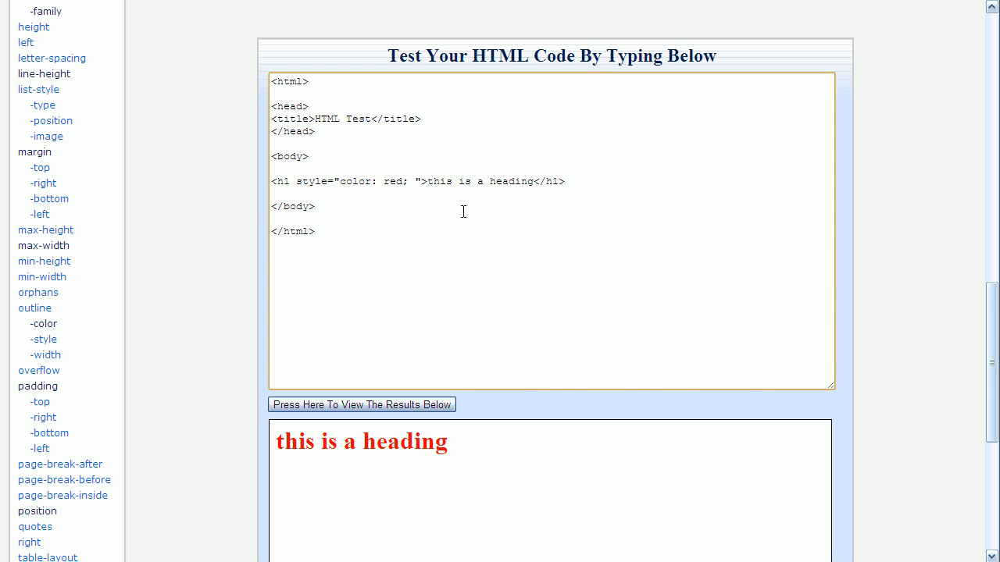
- Append text-align: center after color: red in the h1 inline style
text(text)
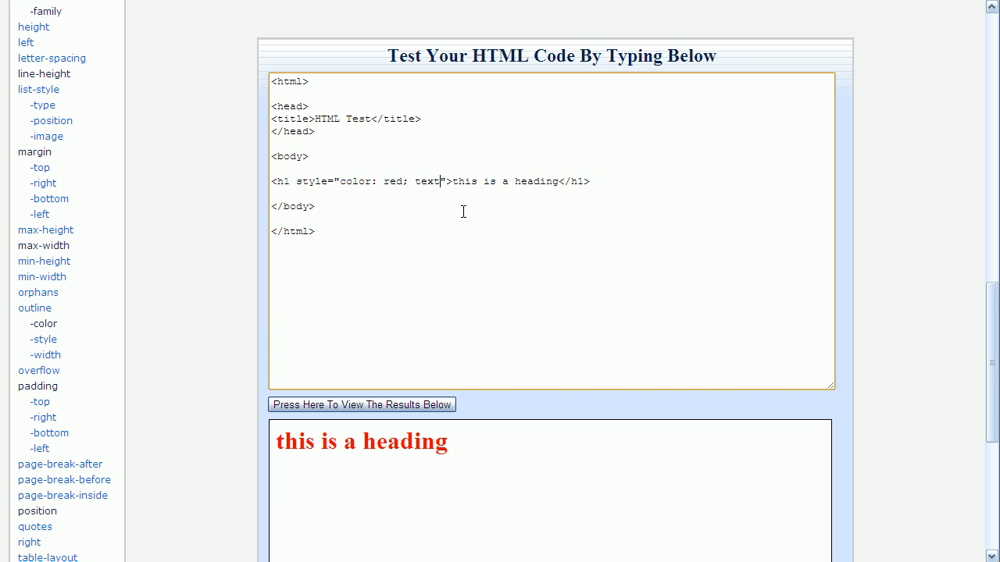
text(-align)
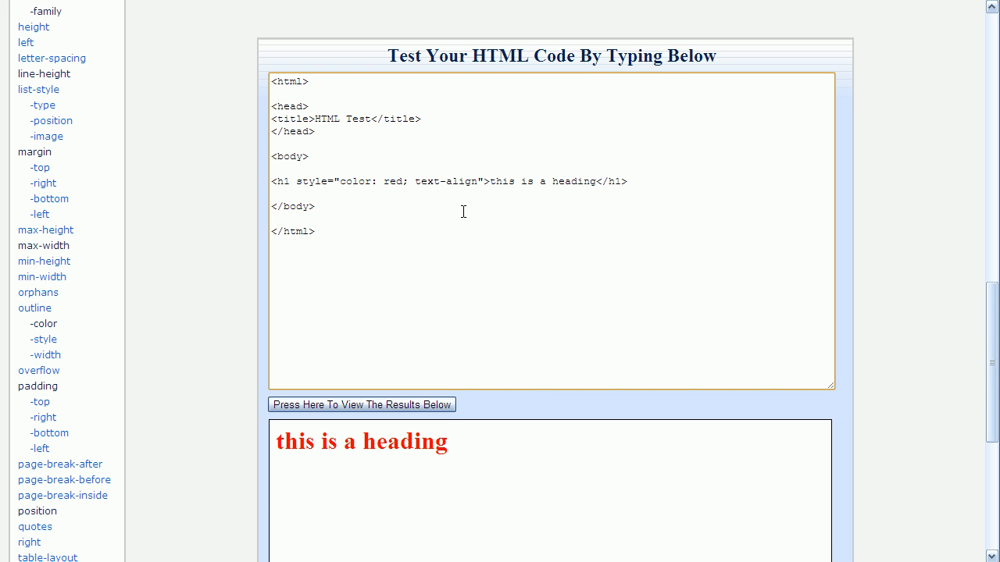
text(:)
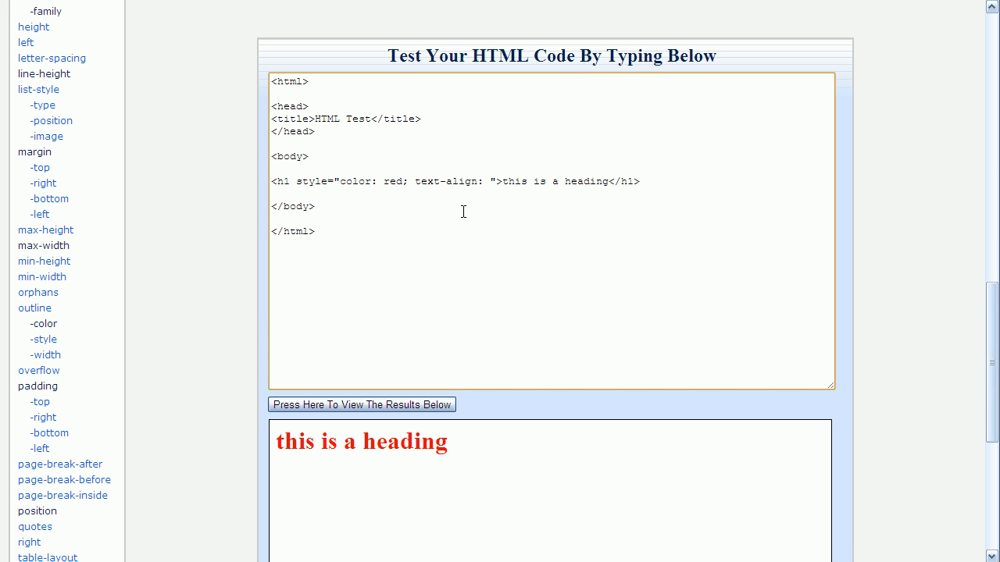
text(cente)
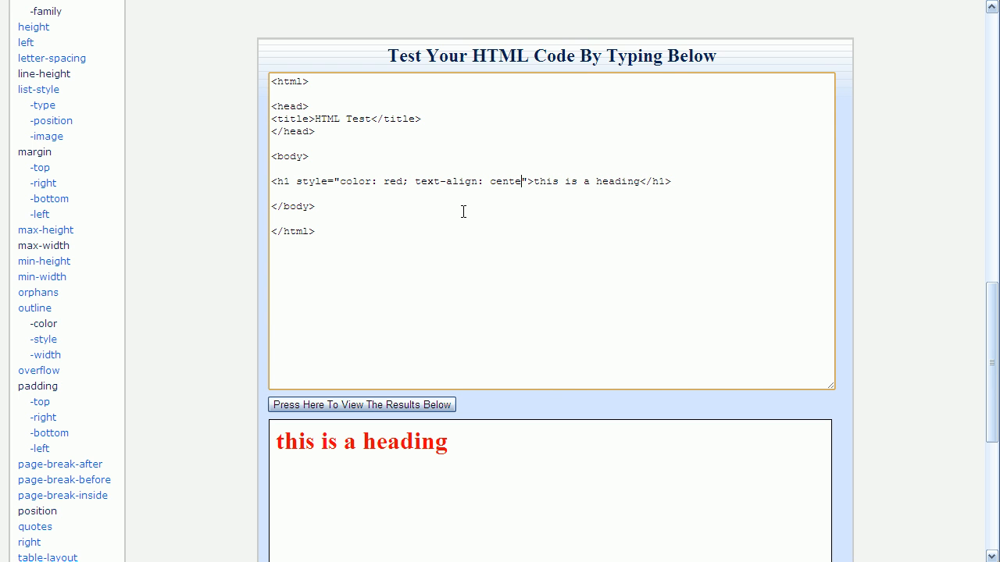
text(r)
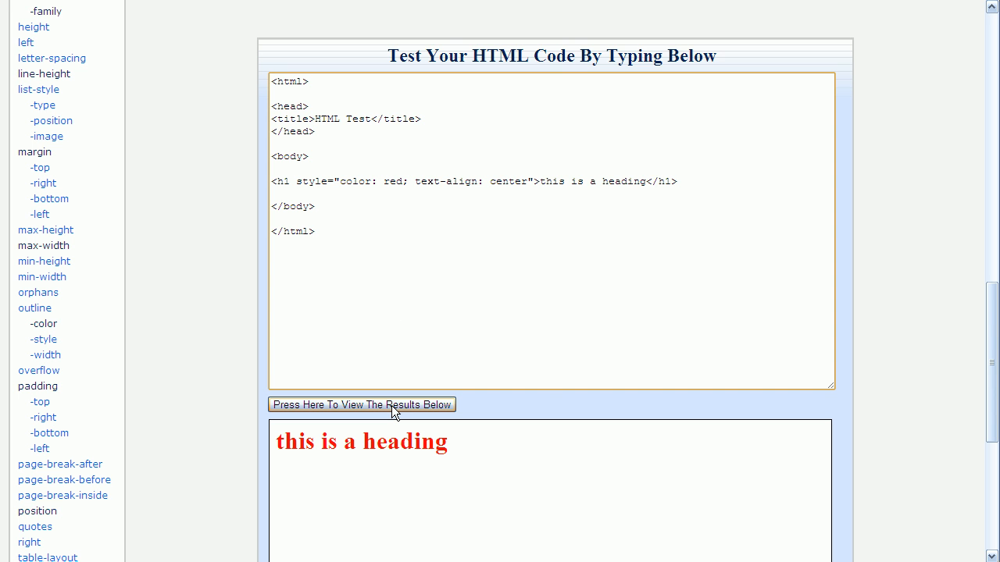
- View the results to confirm the red heading renders centred
click(361, 404)
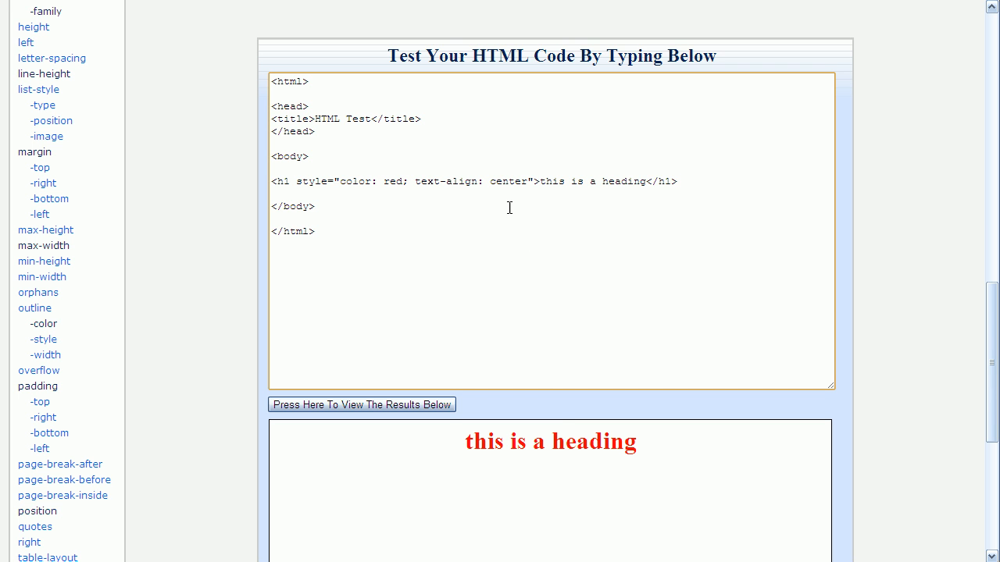
double_click(508, 182)
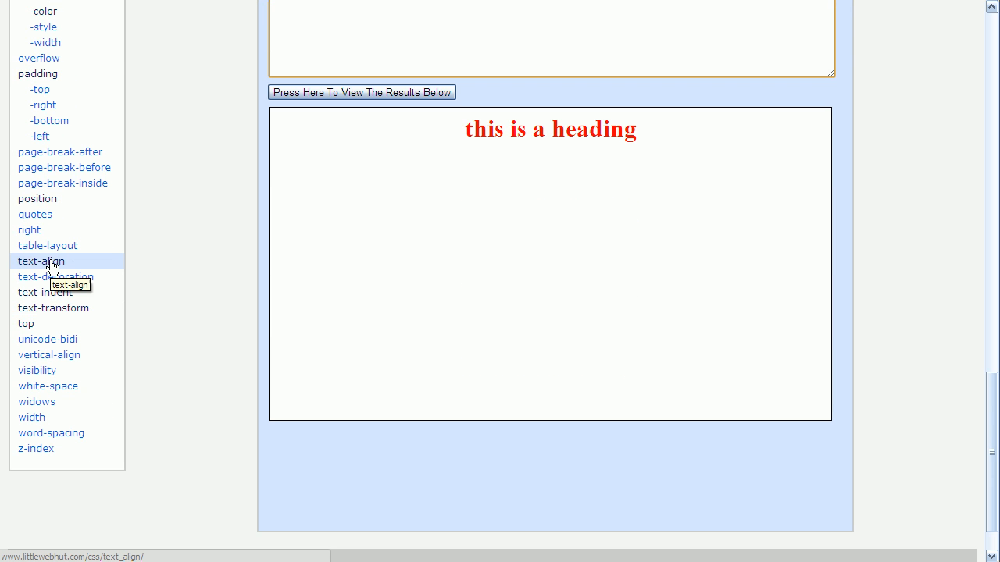
- Go to the text-align property page from the CSS Properties sidebar
click(40, 261)
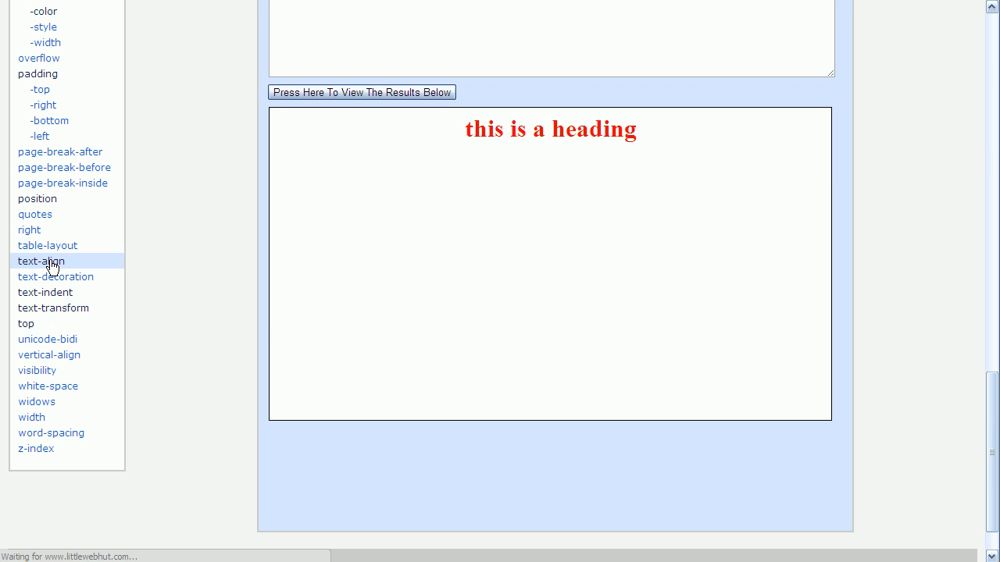
click(41, 261)
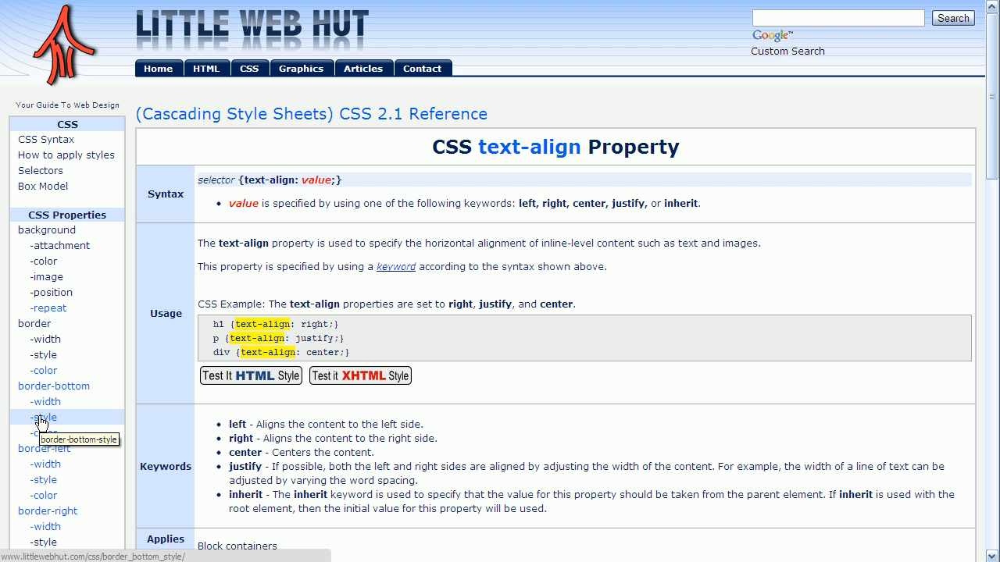
mouse_move(247, 194)
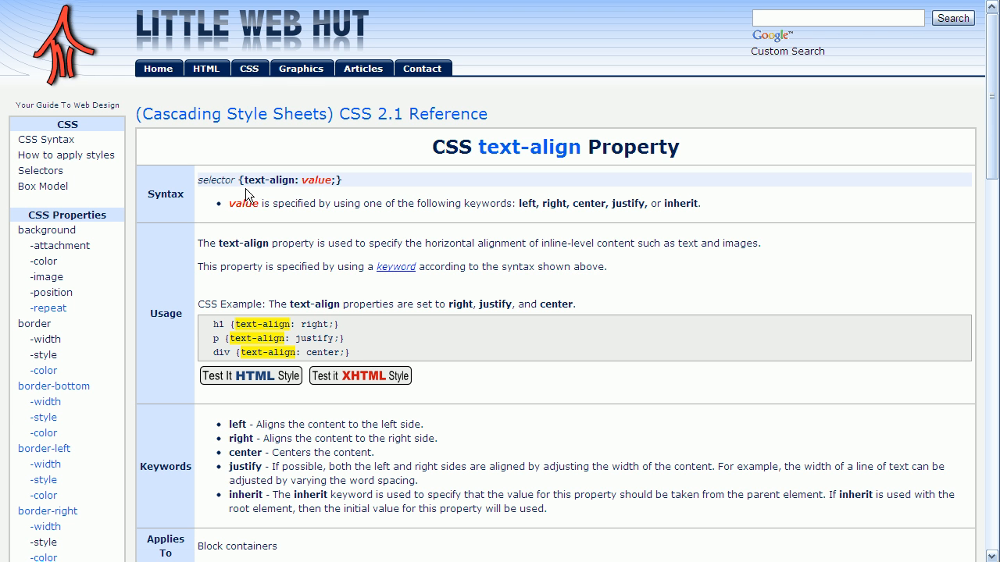
mouse_move(234, 196)
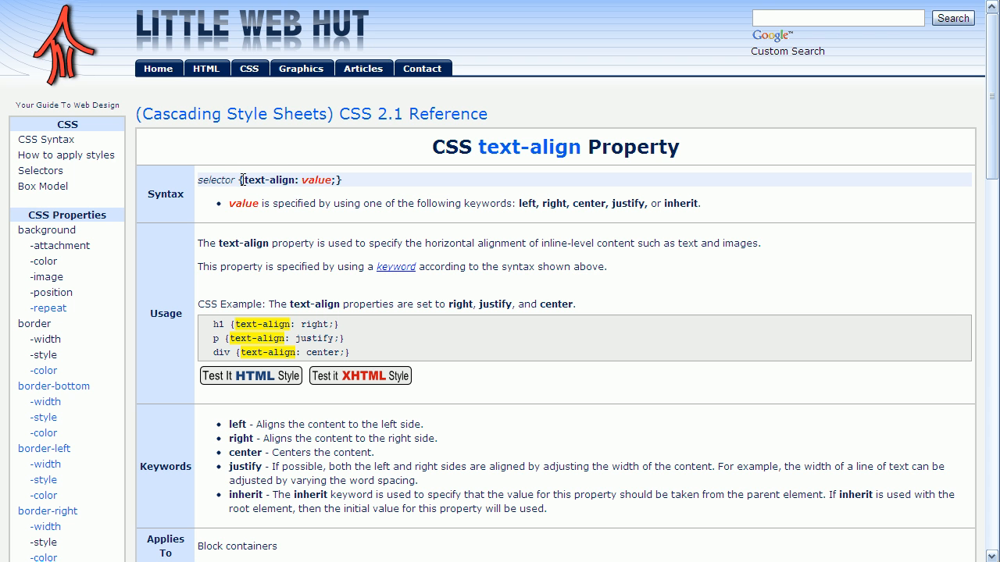
- Highlight the colon, the word value and the Usage heading on the text-align page
double_click(266, 179)
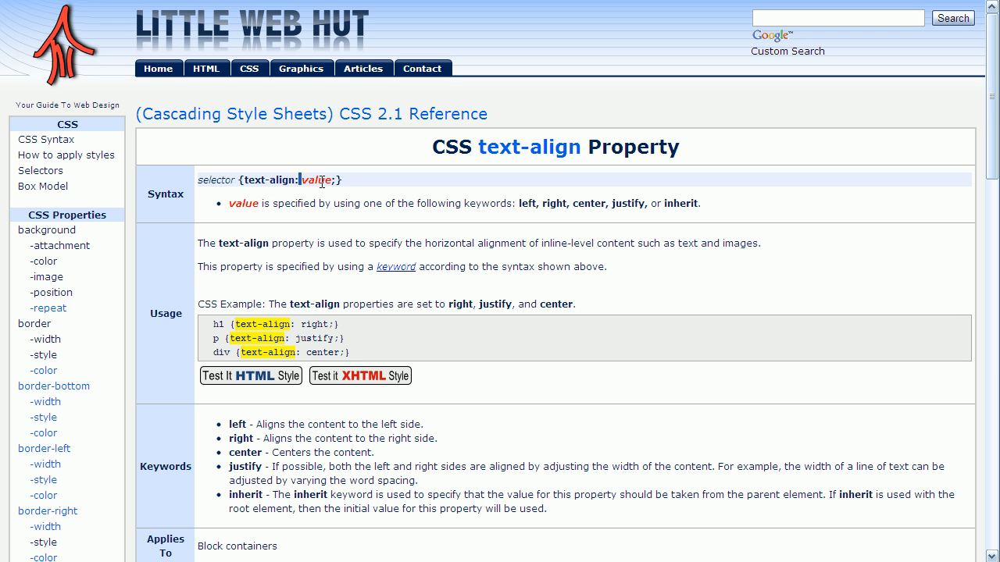
double_click(317, 179)
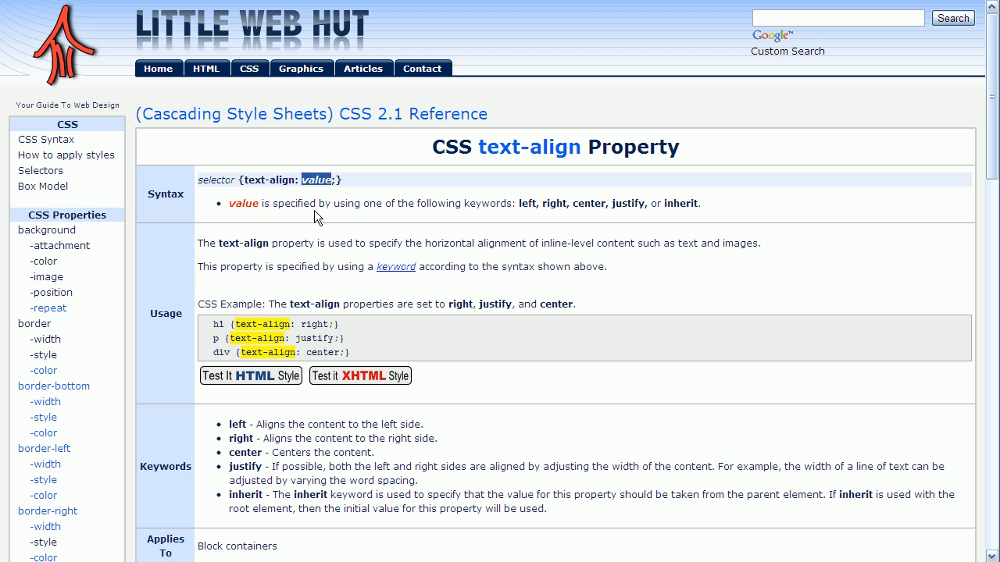
mouse_move(525, 203)
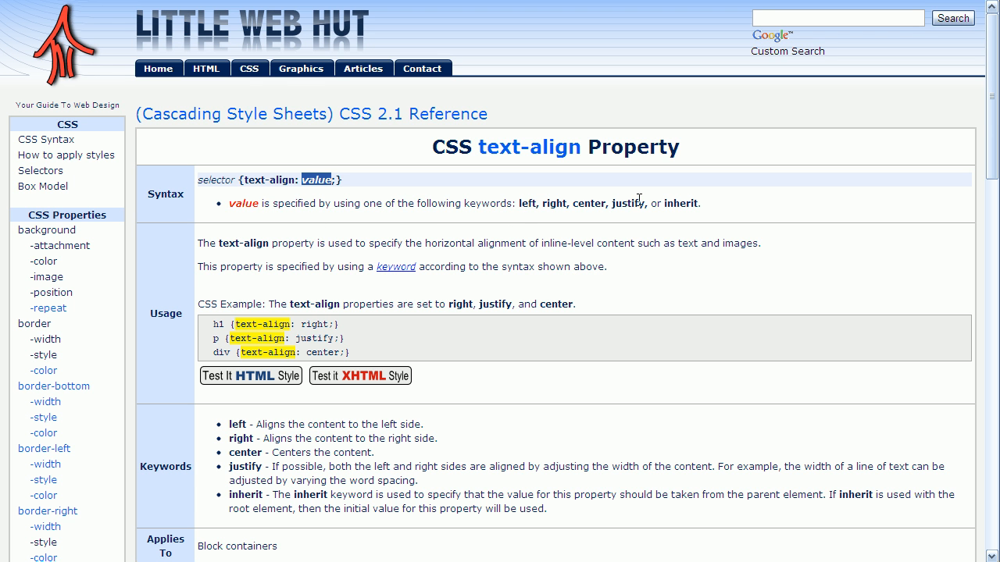
mouse_move(686, 200)
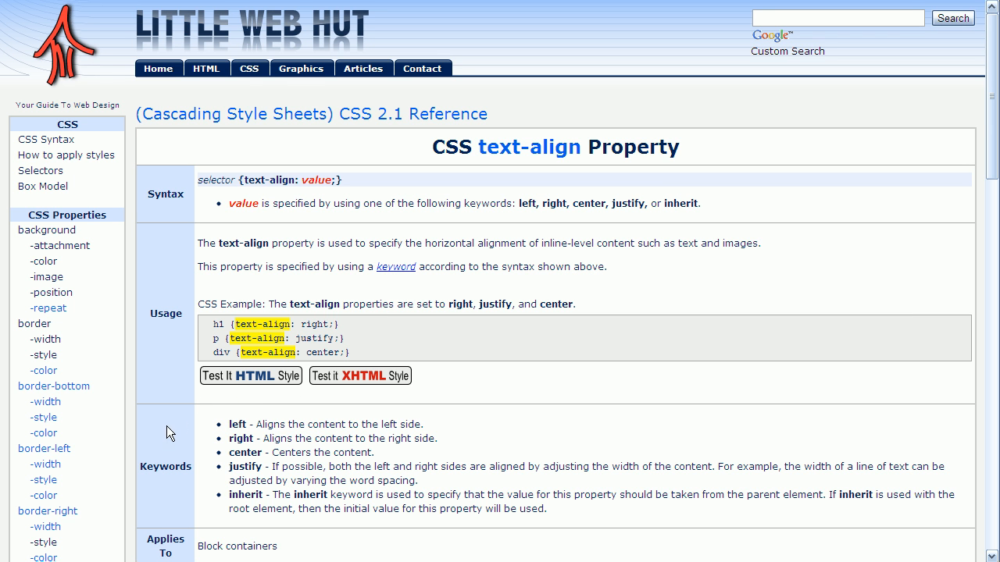
mouse_move(230, 427)
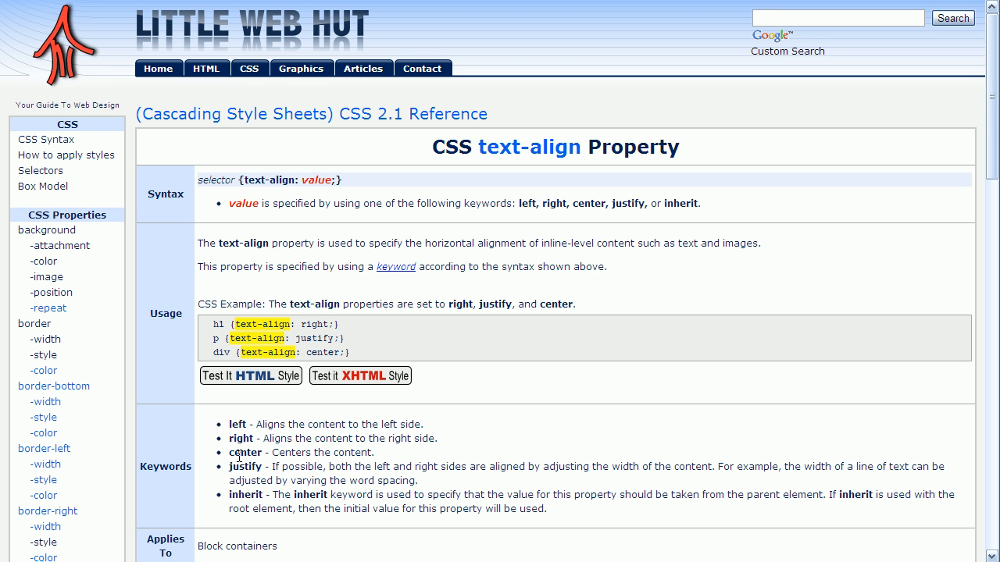
double_click(246, 453)
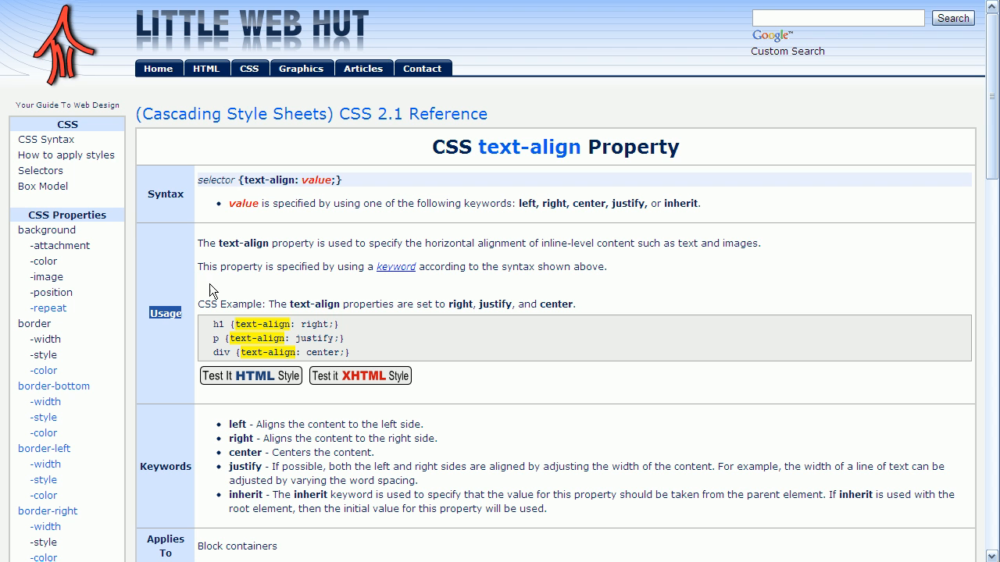
mouse_move(265, 256)
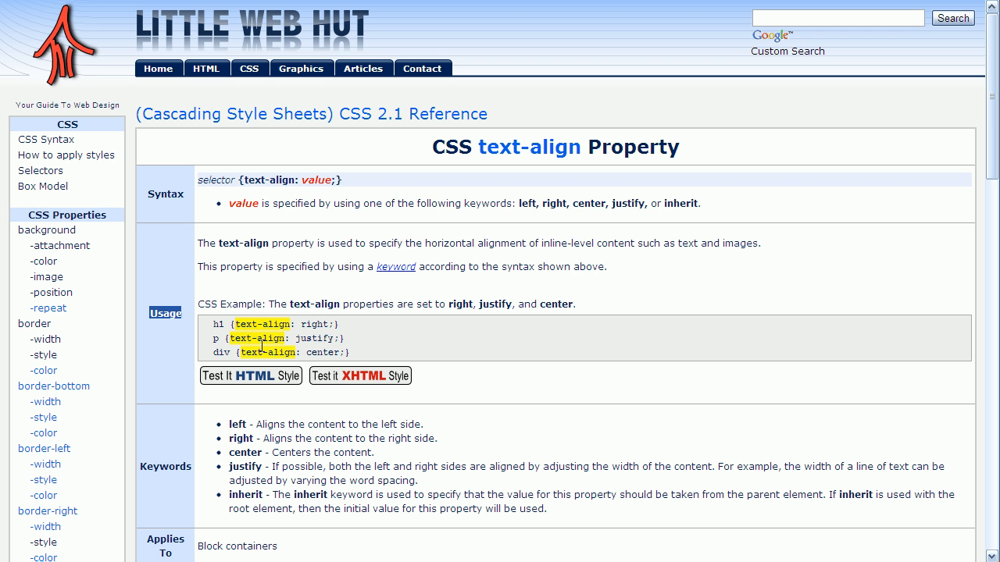
mouse_move(285, 337)
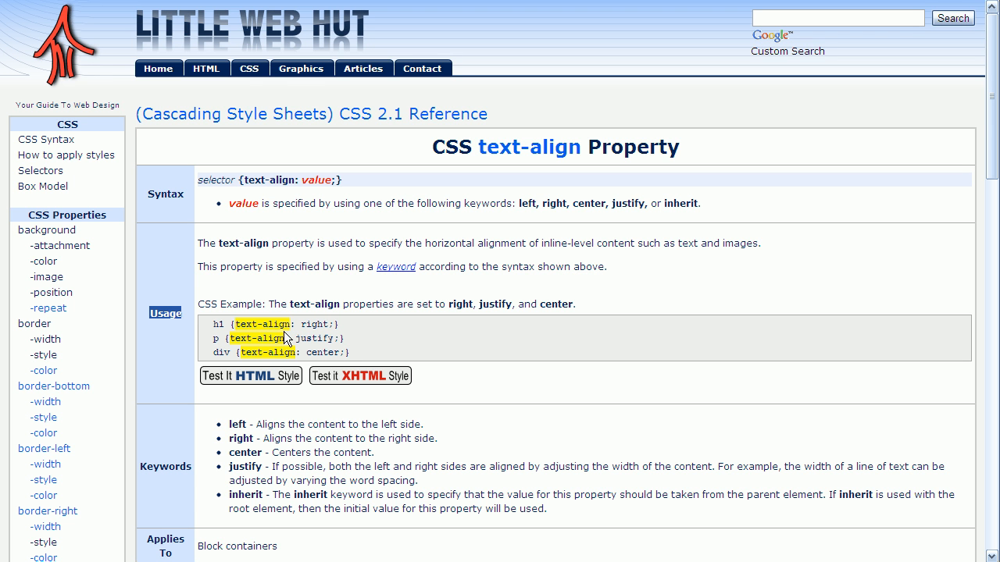
mouse_move(268, 320)
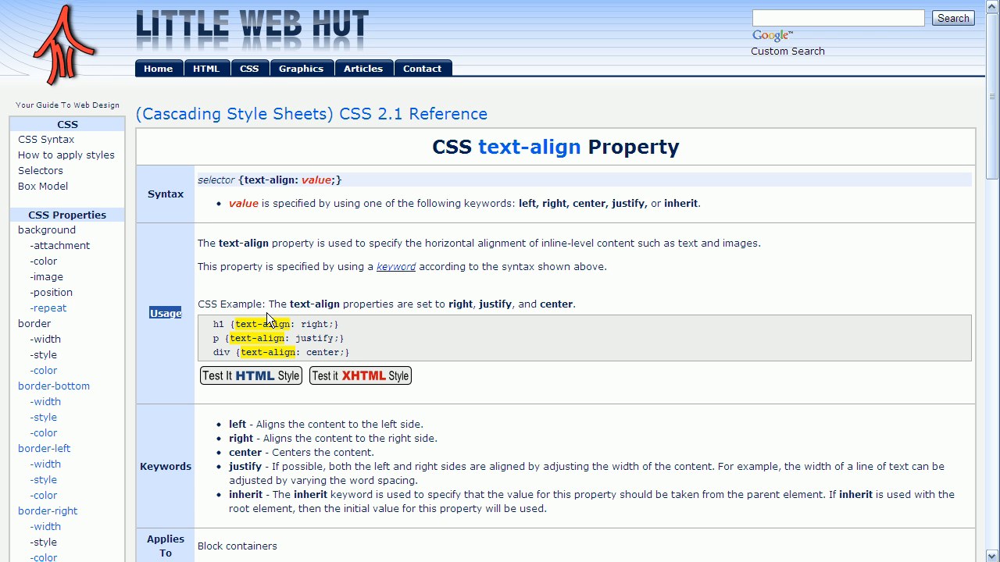
mouse_move(310, 323)
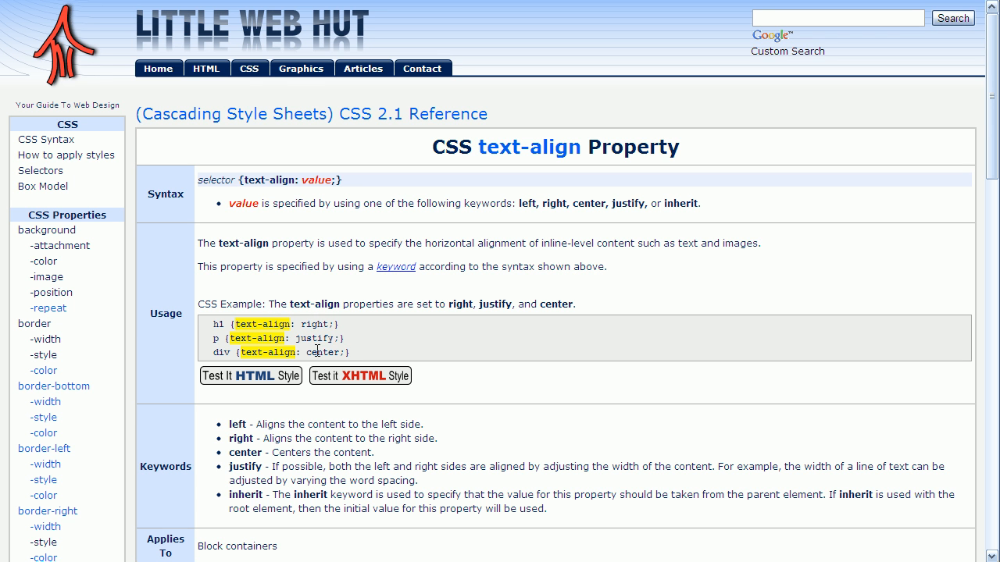
double_click(322, 353)
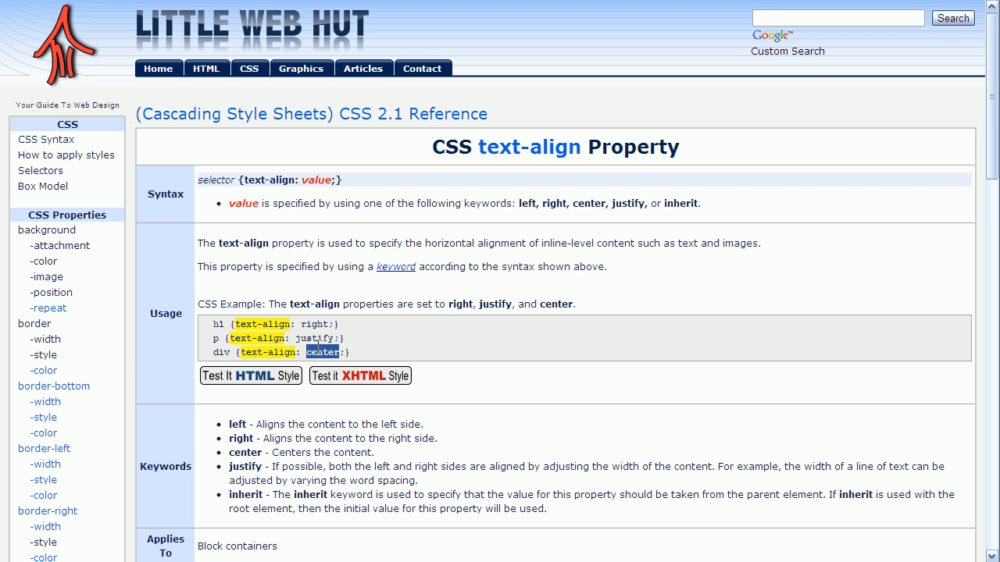
mouse_move(341, 336)
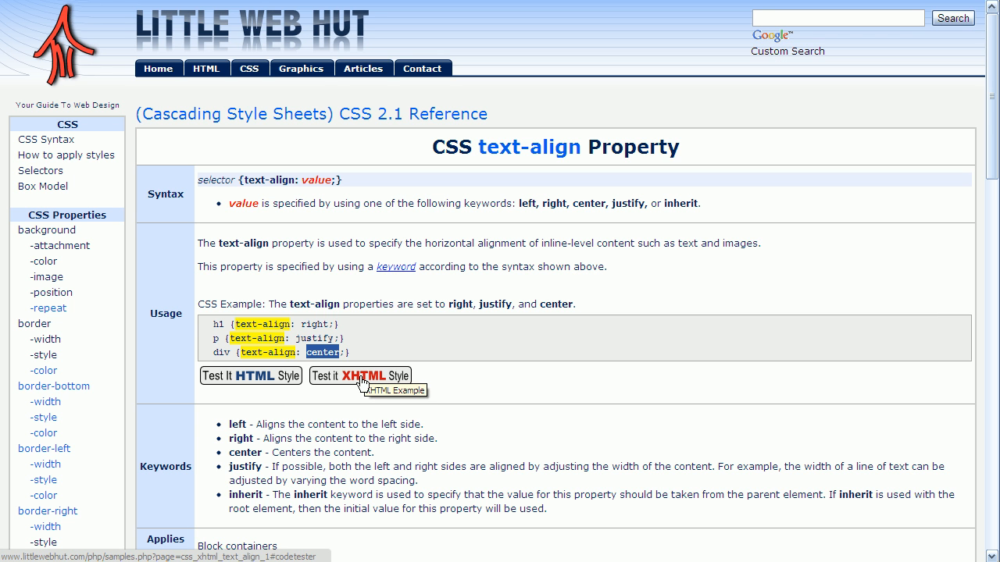
- Load the text-align example into the HTML and CSS Code Tester via Test It XHTML Style
click(360, 375)
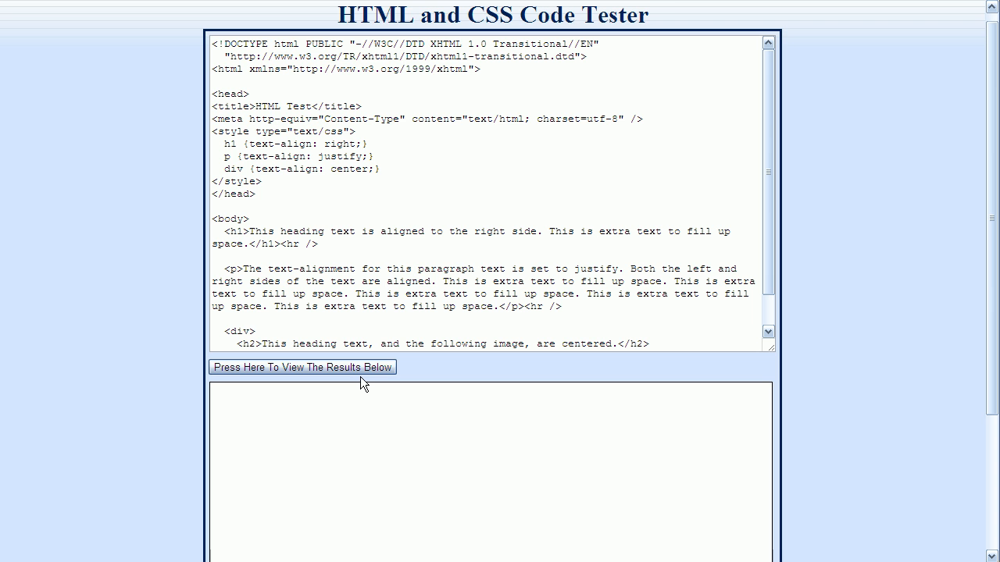
click(301, 367)
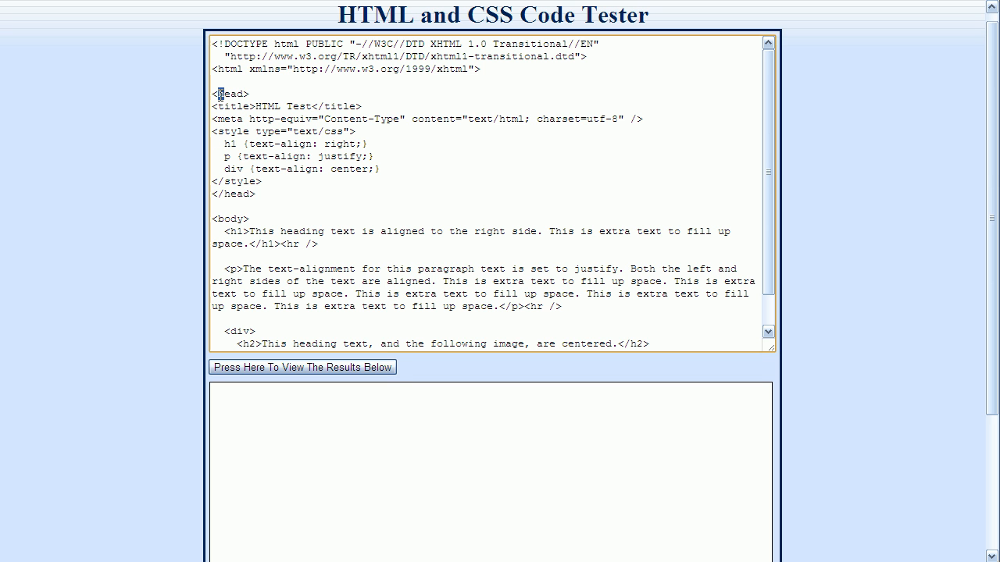
double_click(233, 93)
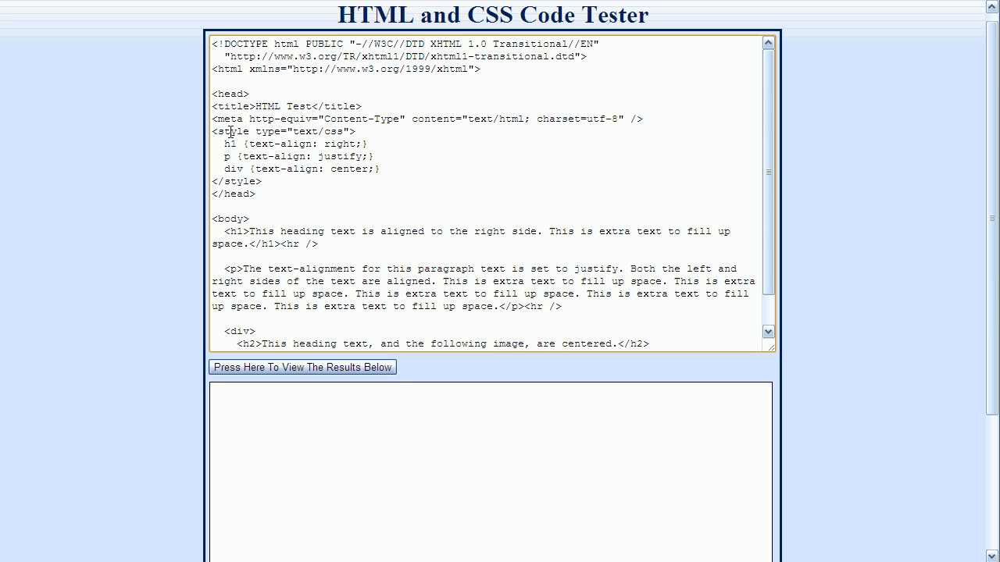
double_click(233, 132)
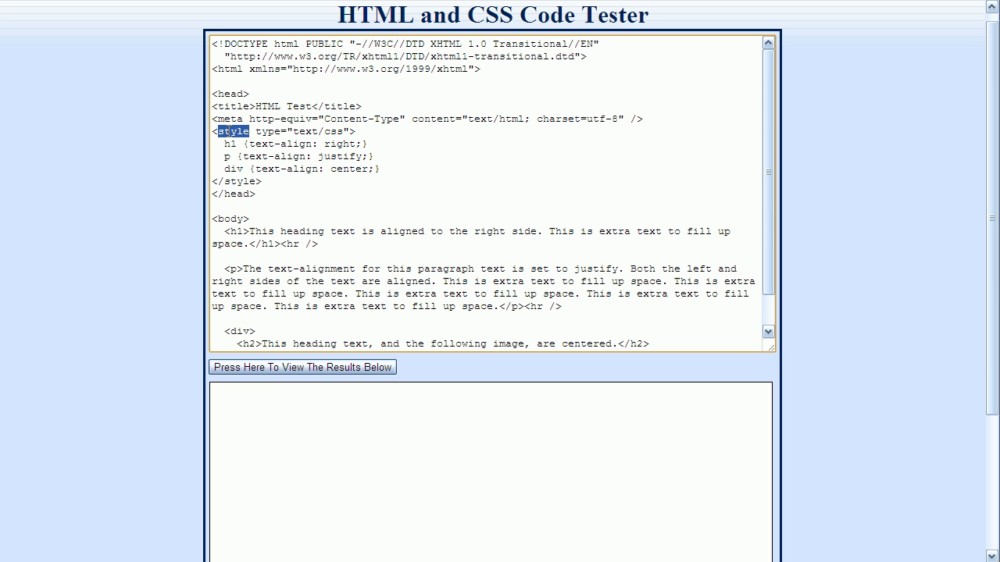
double_click(241, 181)
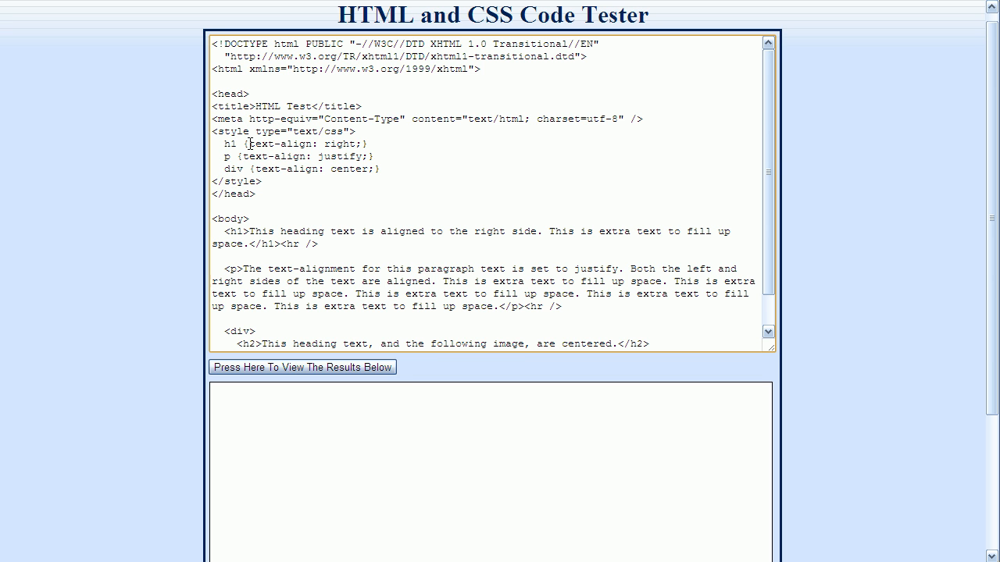
double_click(279, 143)
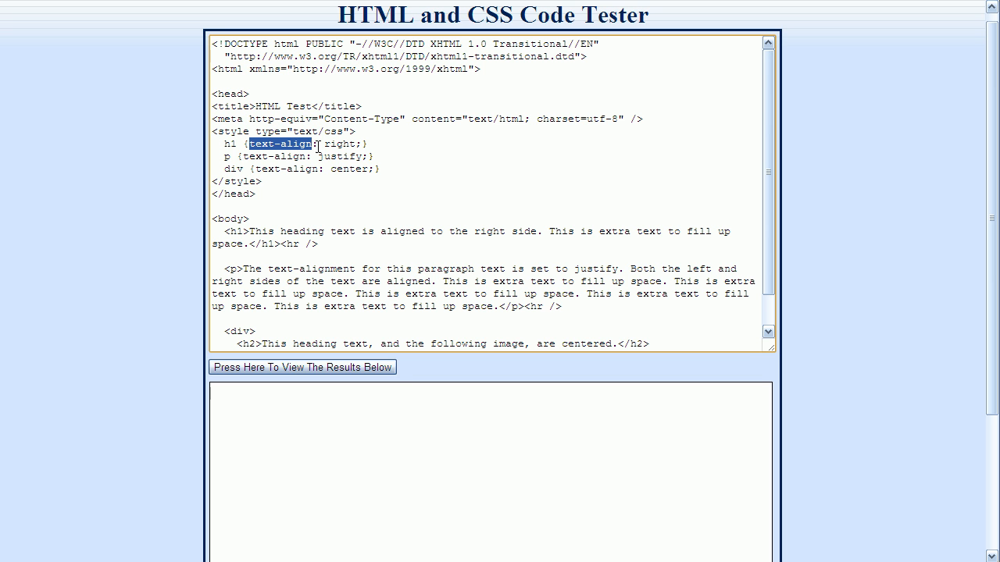
click(312, 144)
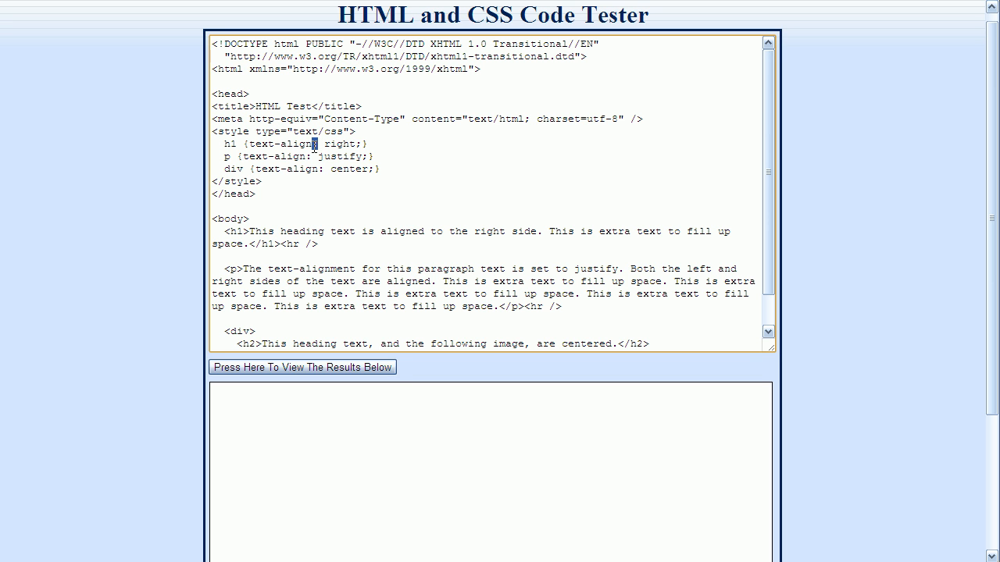
double_click(340, 144)
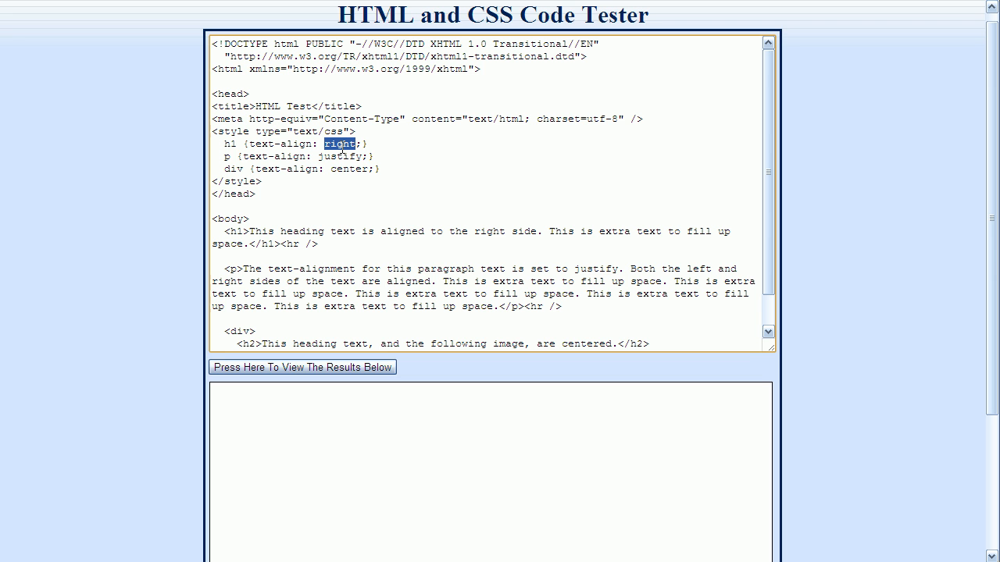
mouse_move(169, 103)
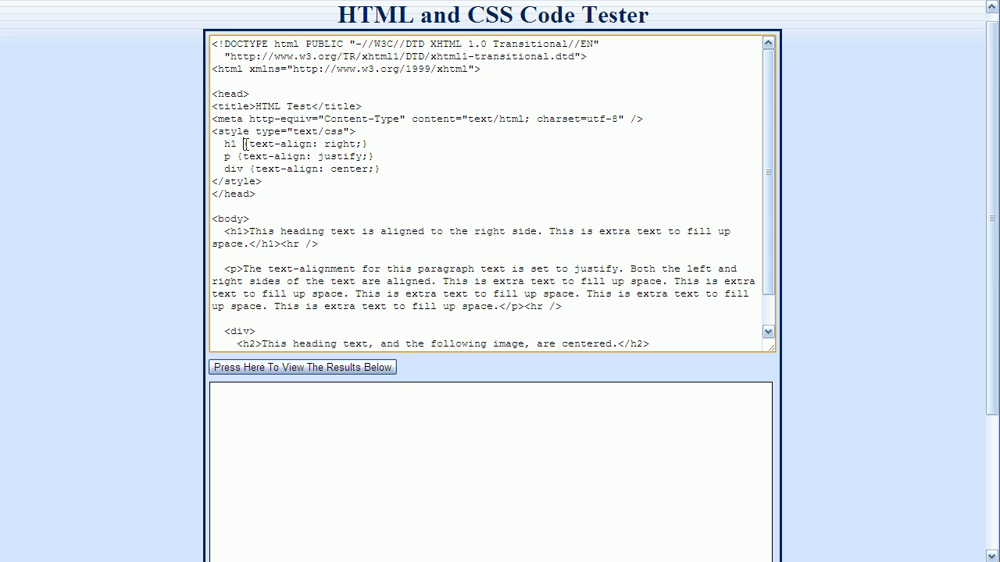
double_click(244, 144)
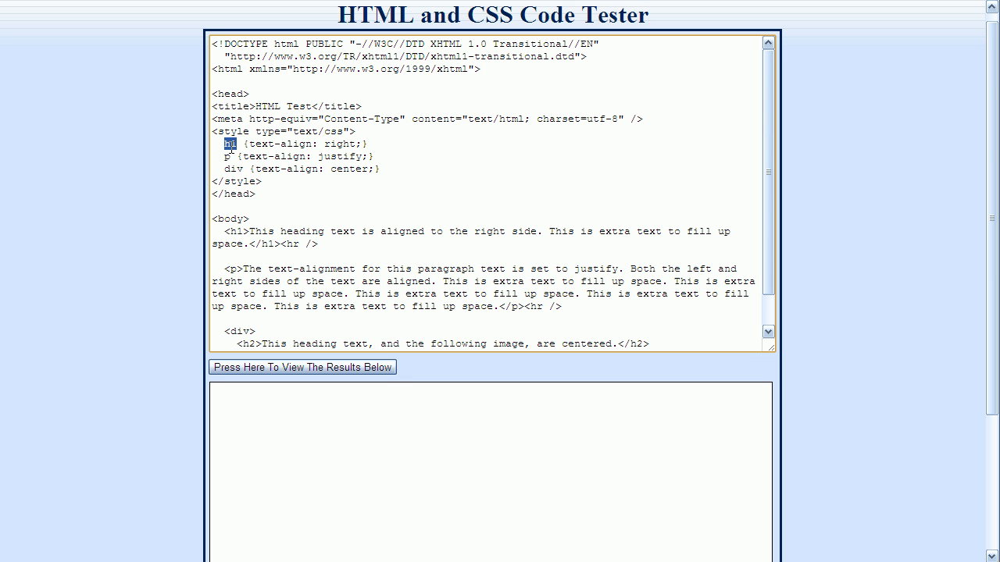
double_click(260, 144)
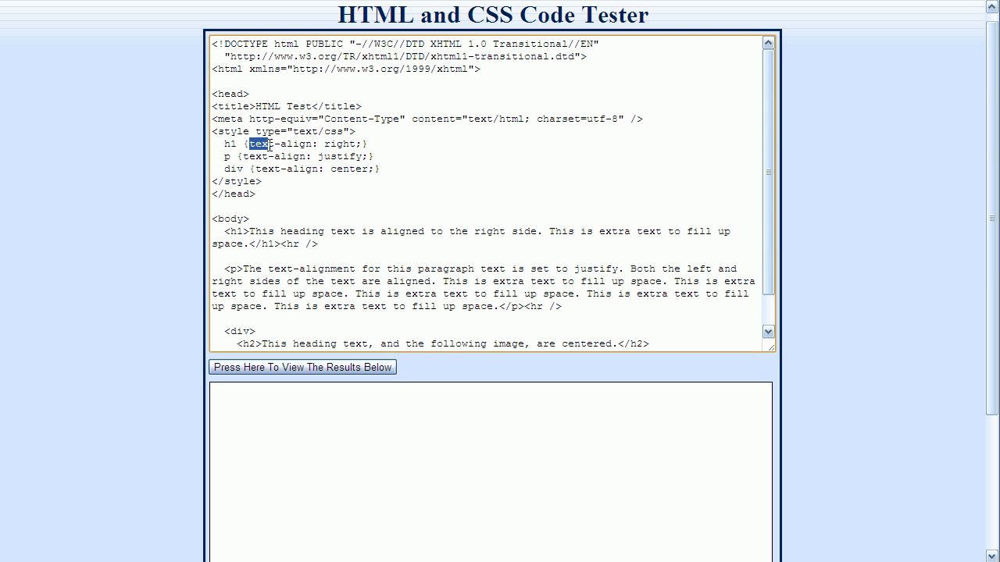
double_click(281, 143)
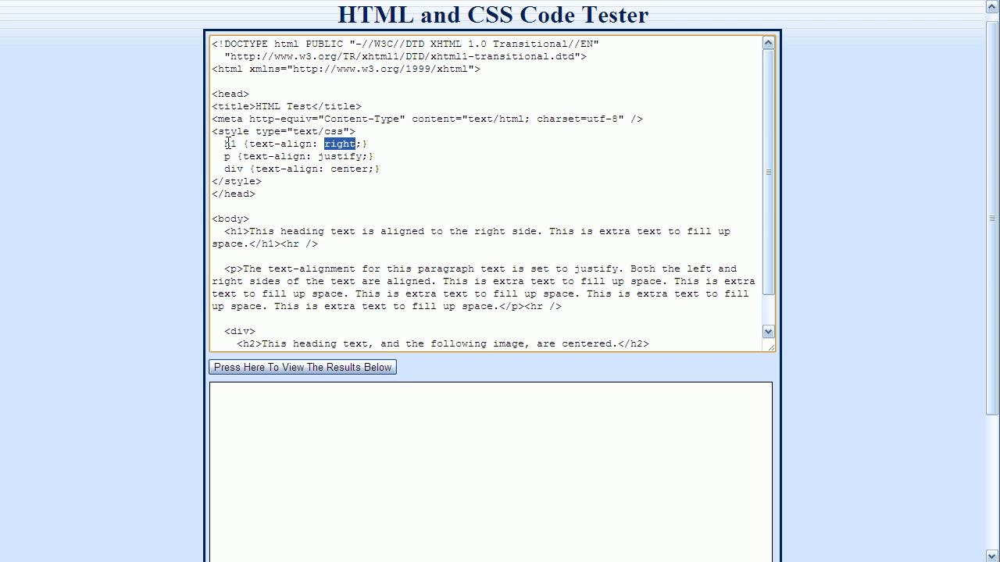
double_click(228, 144)
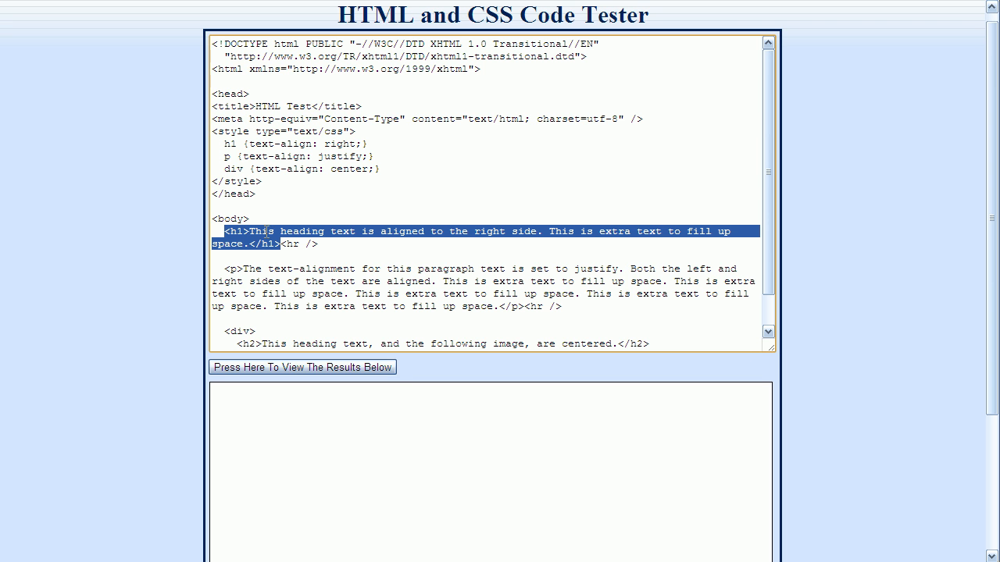
mouse_move(295, 229)
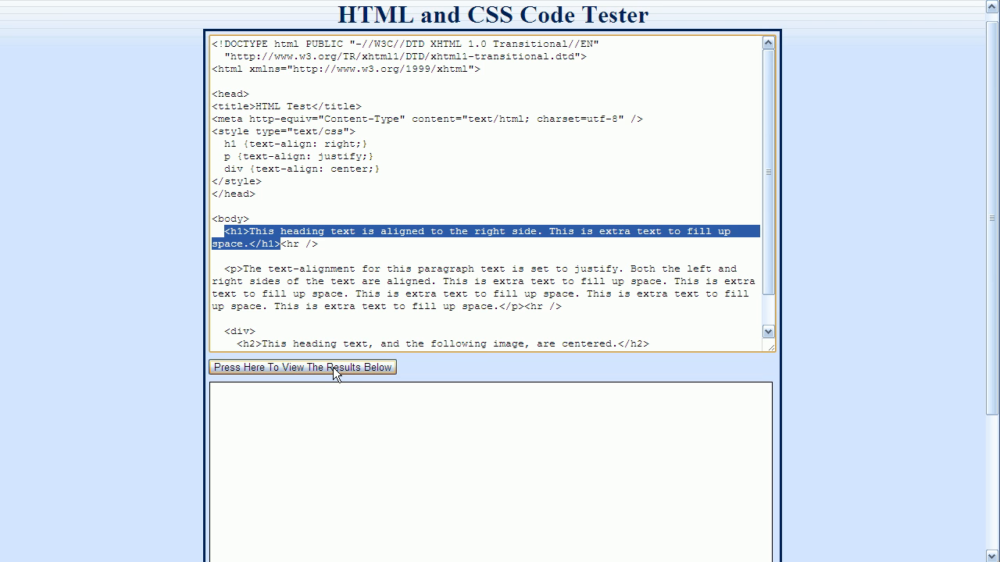
- View the example results: right-aligned heading, justified paragraph and centred eight-ball image
click(303, 367)
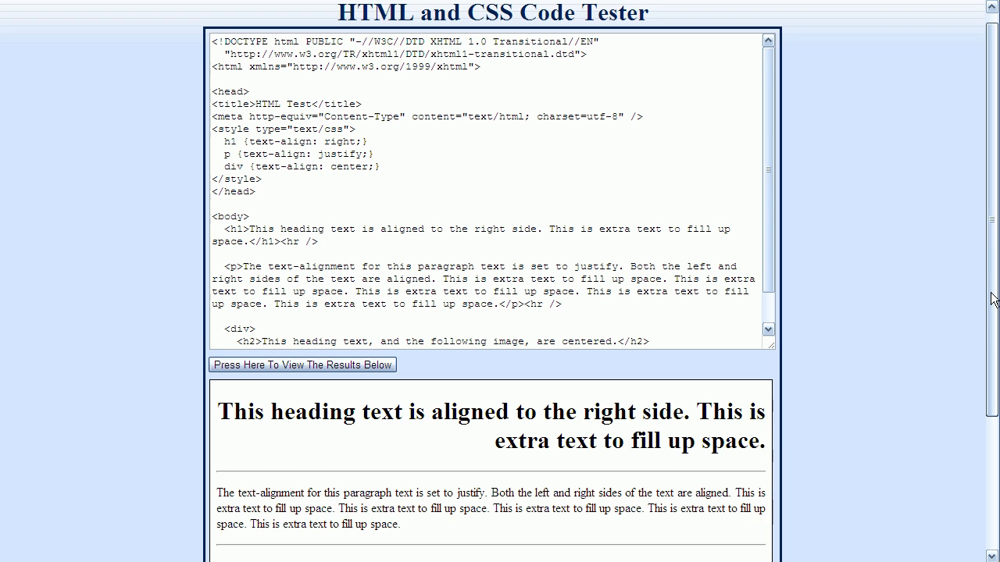
scroll(down, 3)
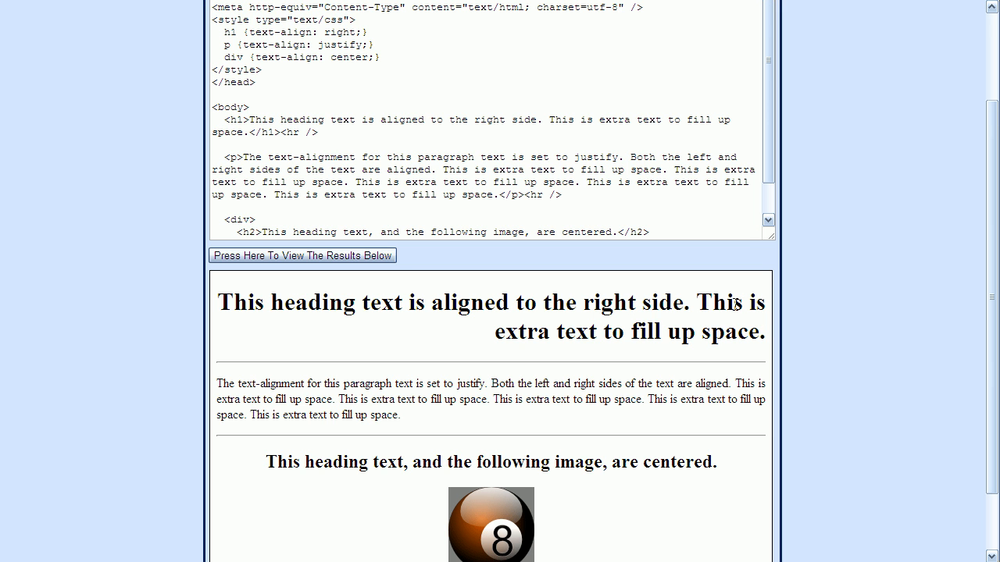
mouse_move(744, 331)
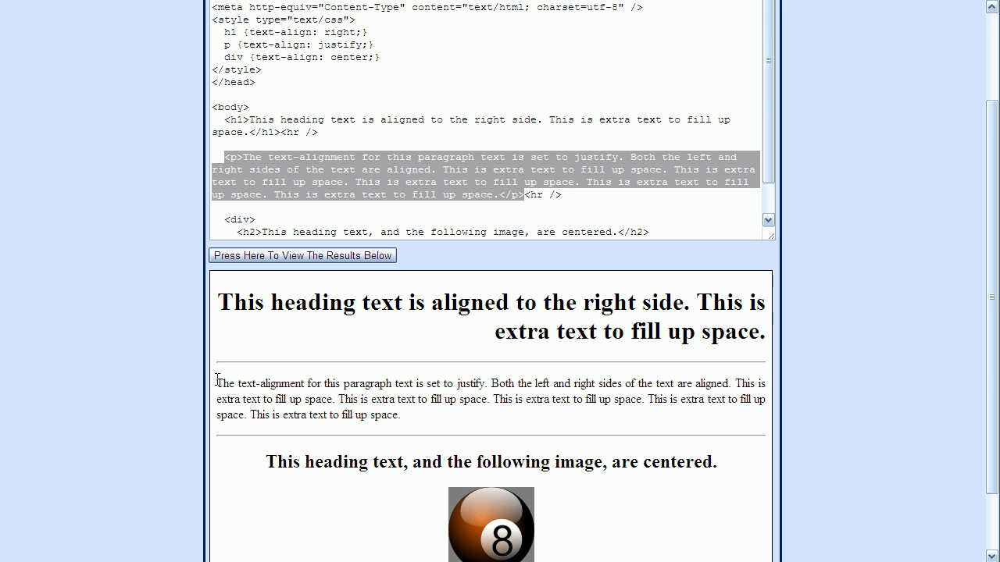
- Select the rendered justified paragraph and highlight the div rule's alignment value
drag(219, 385, 346, 400)
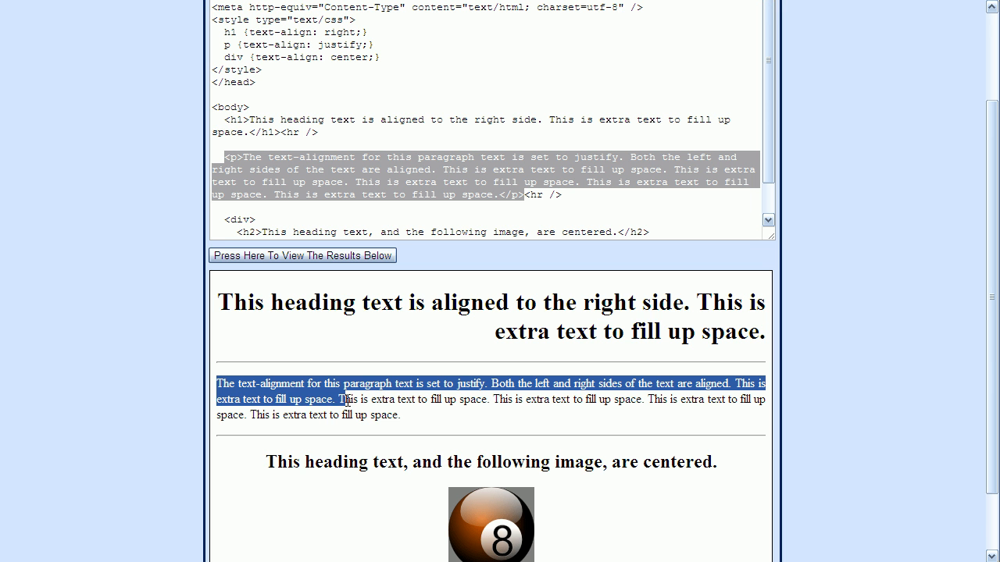
drag(344, 400, 400, 416)
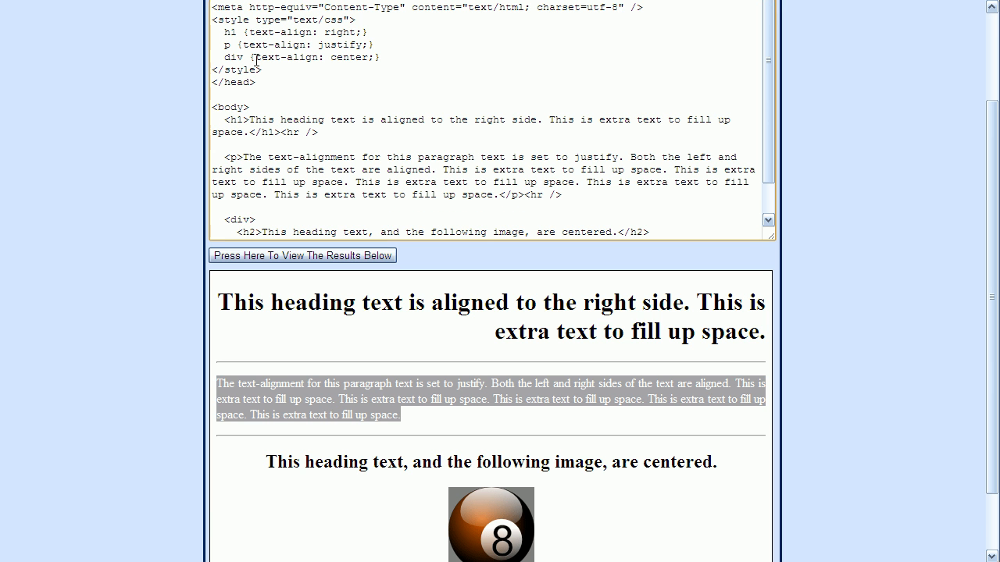
double_click(274, 56)
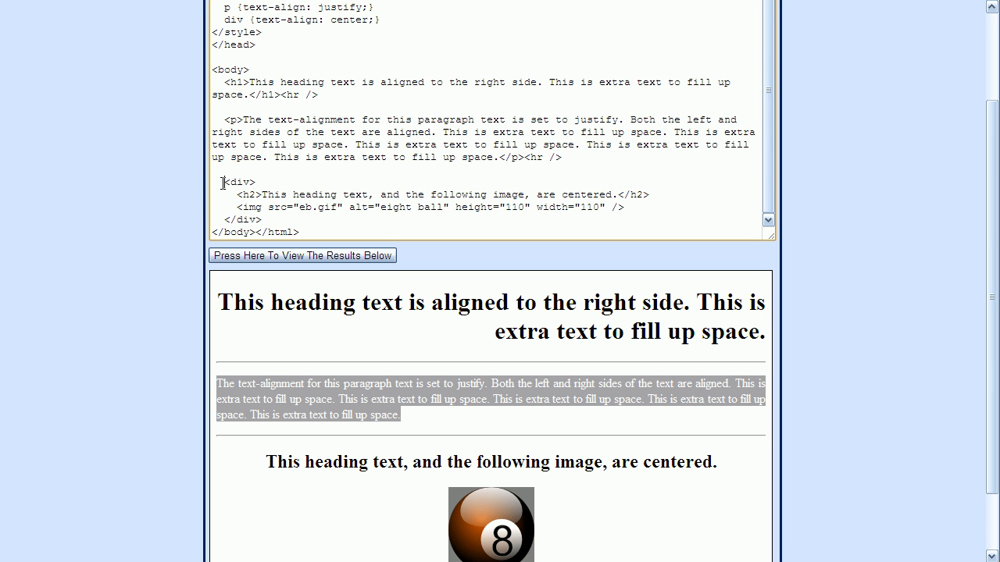
drag(223, 181, 264, 218)
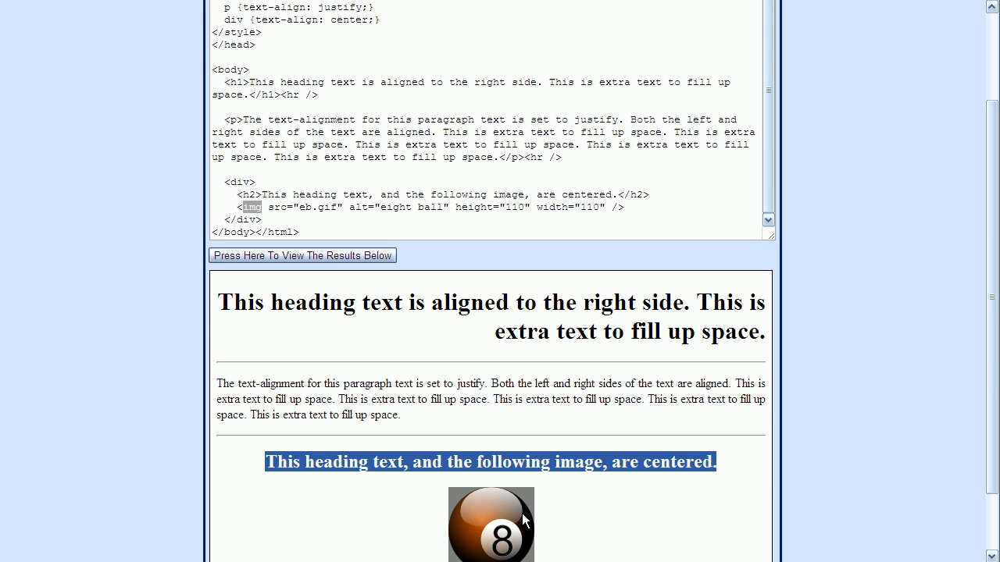
mouse_move(509, 522)
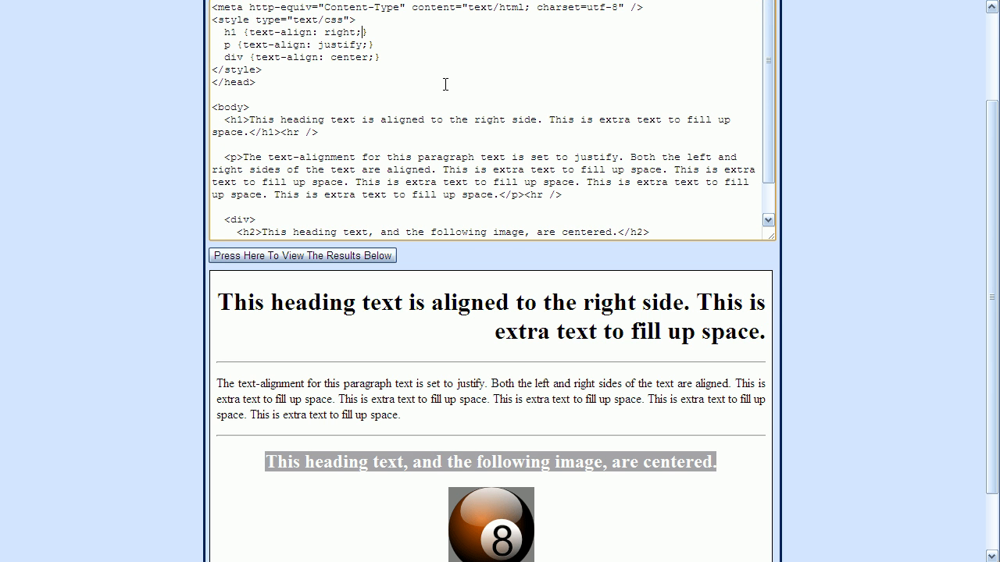
- Add color: red to the h1 rule and view the right-aligned heading rendered red
text(color)
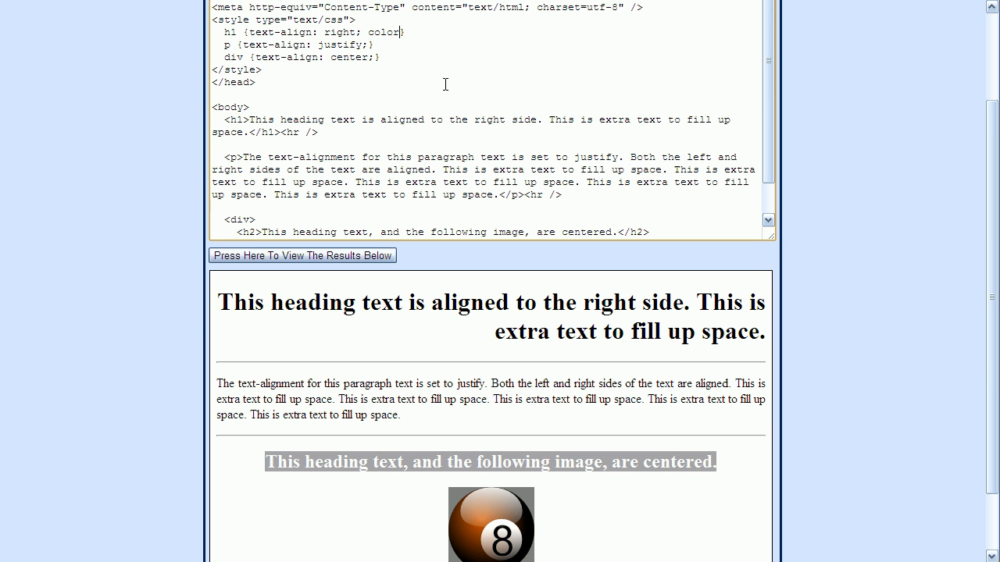
text(red)
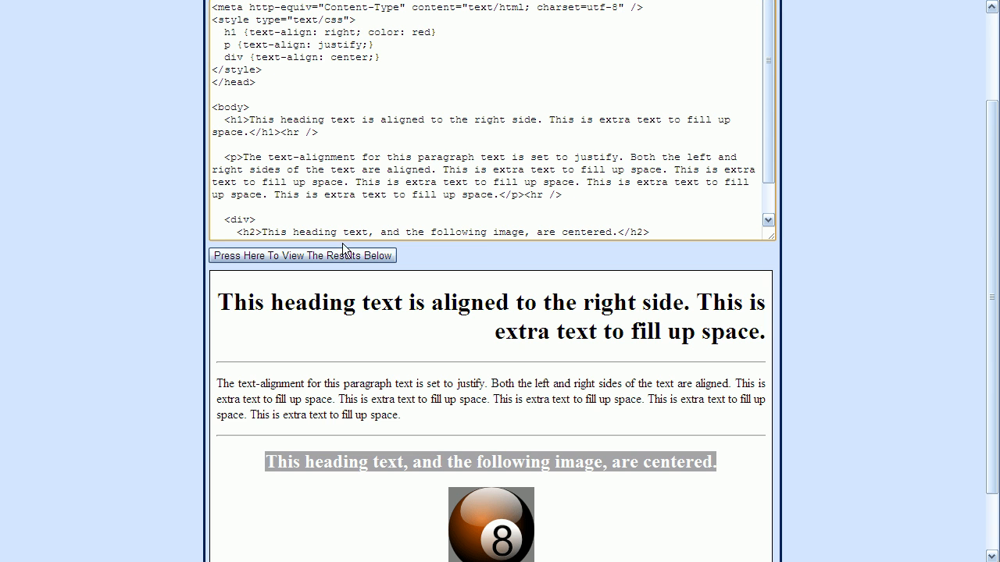
click(303, 256)
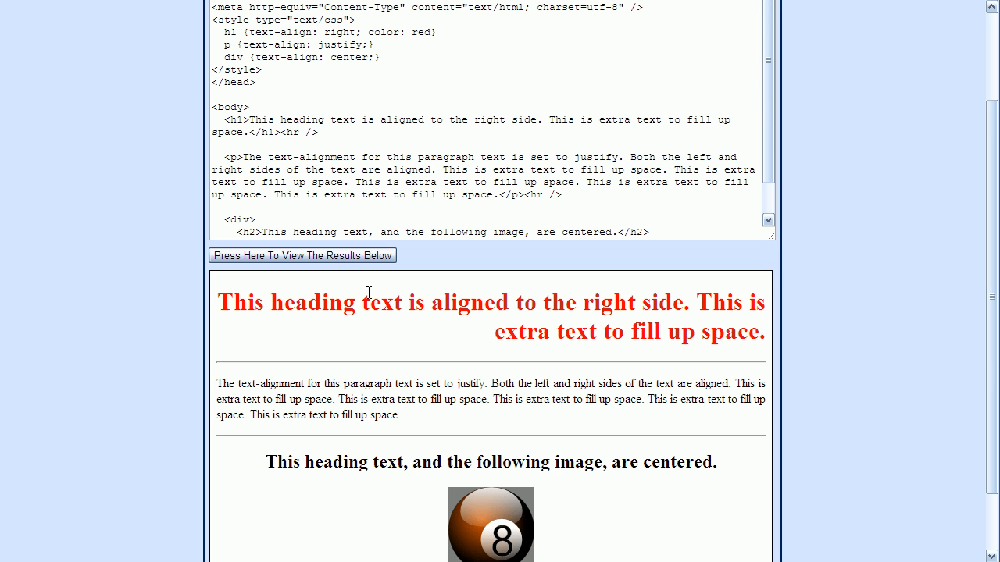
mouse_move(554, 318)
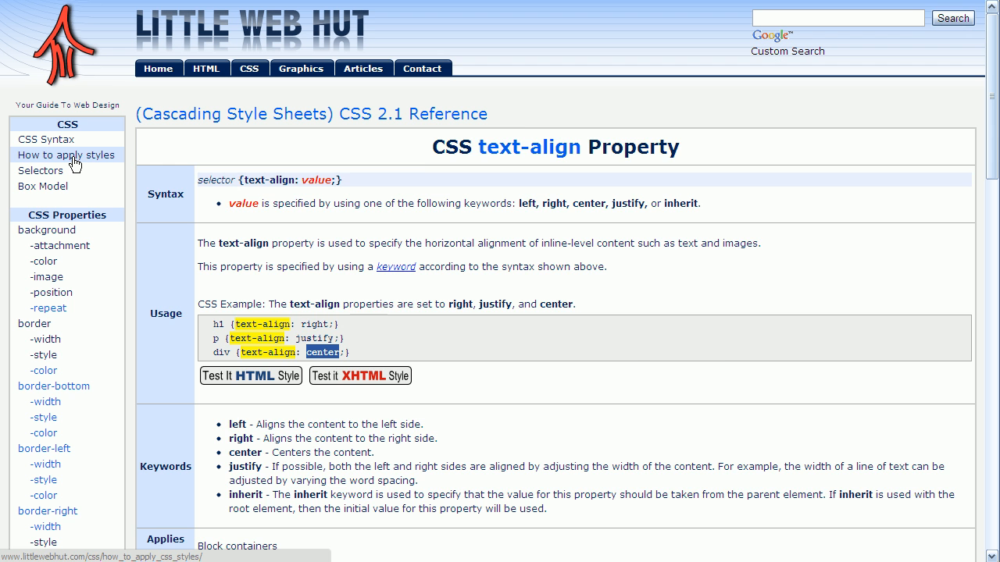
- Go to the How To Apply CSS Styles page and highlight the inline p style attribute example
click(66, 154)
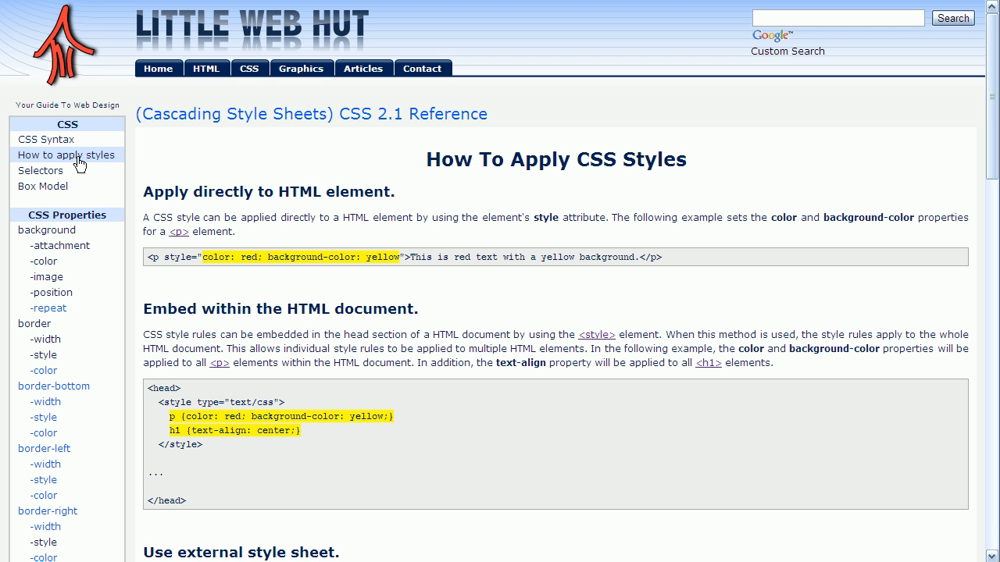
mouse_move(175, 281)
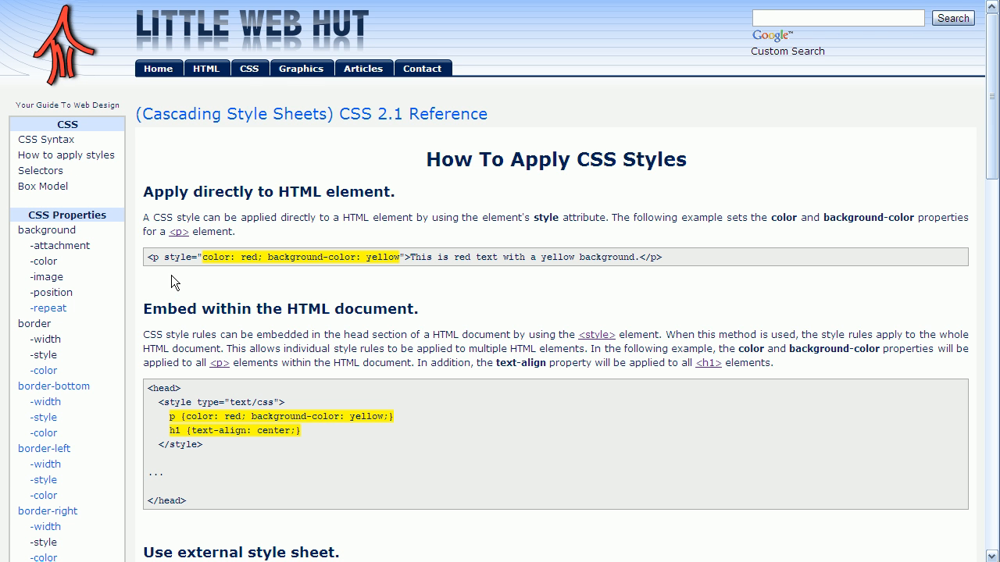
mouse_move(166, 273)
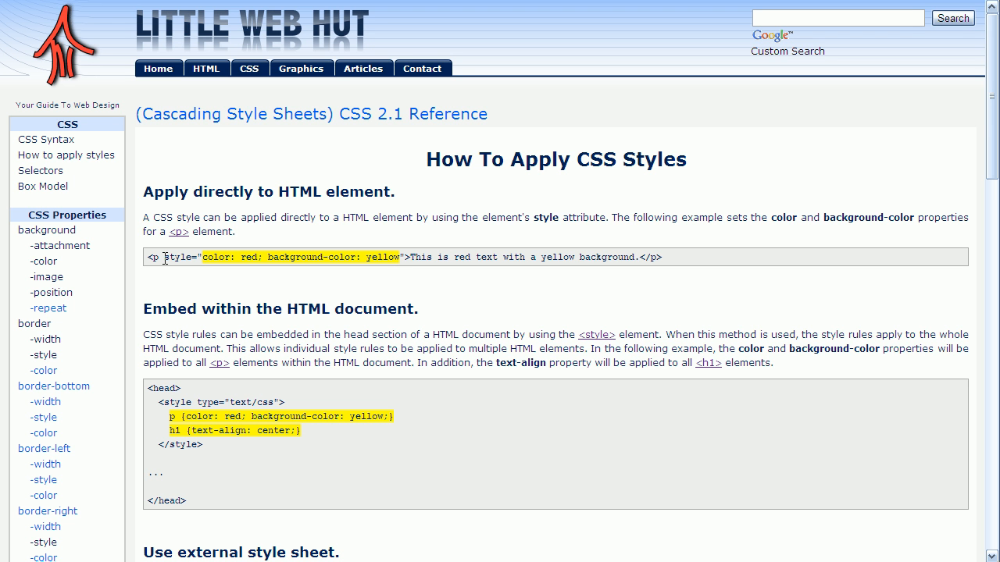
double_click(178, 258)
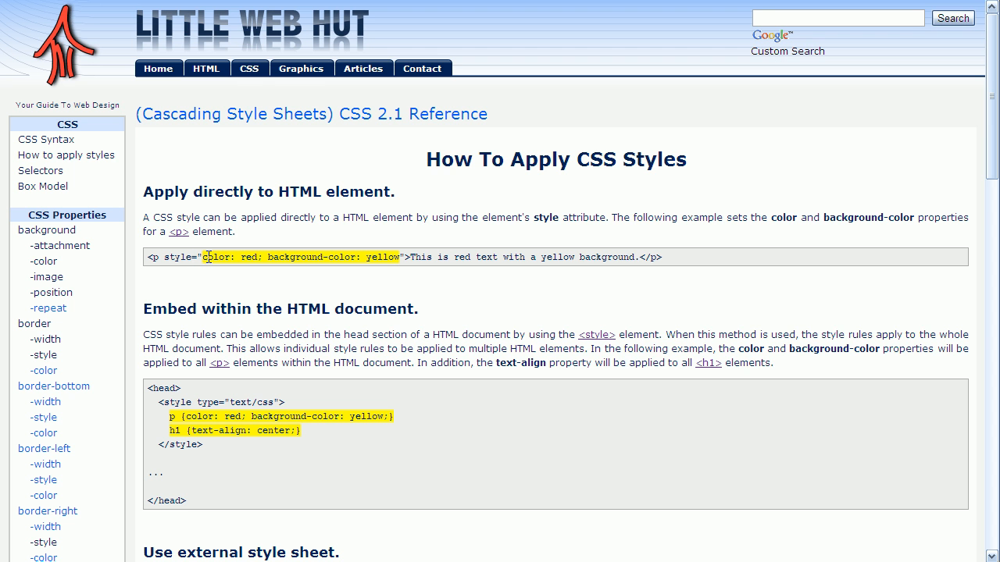
drag(205, 256, 400, 256)
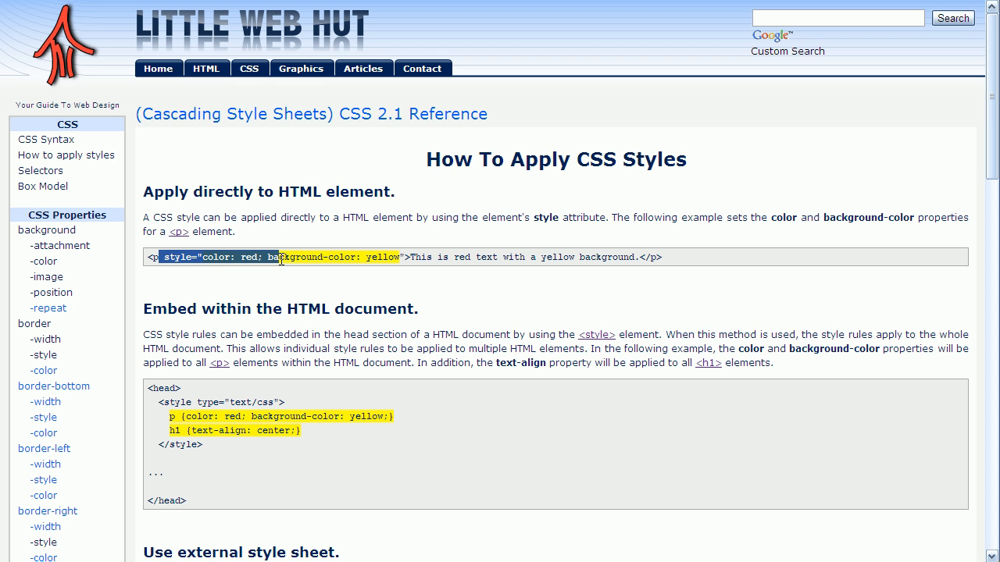
drag(274, 257, 406, 256)
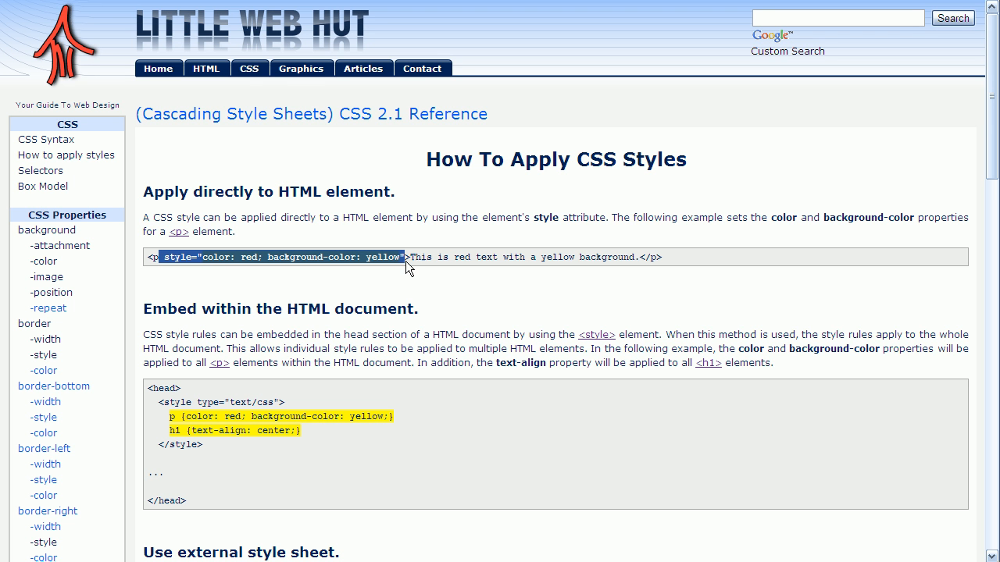
mouse_move(219, 397)
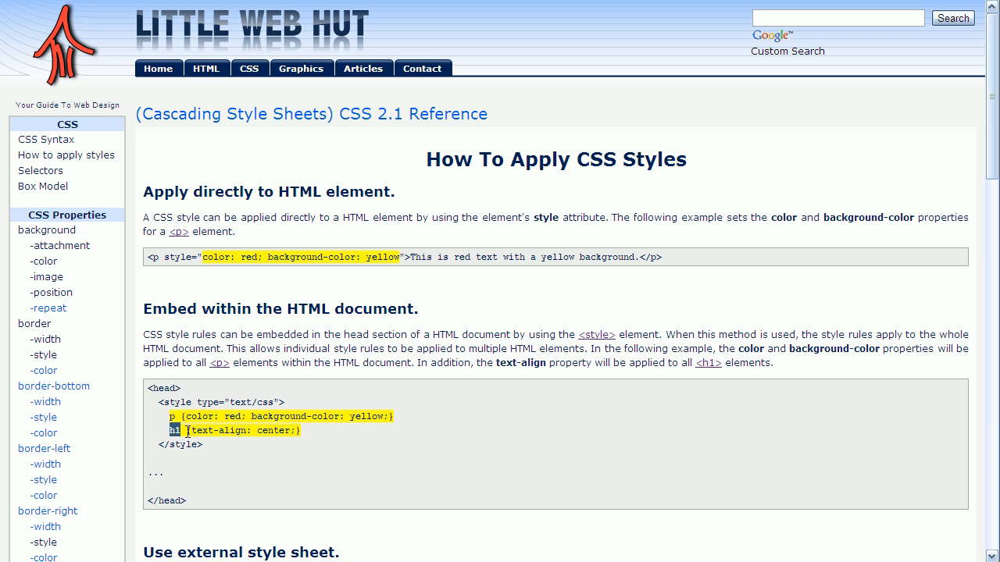
mouse_move(398, 419)
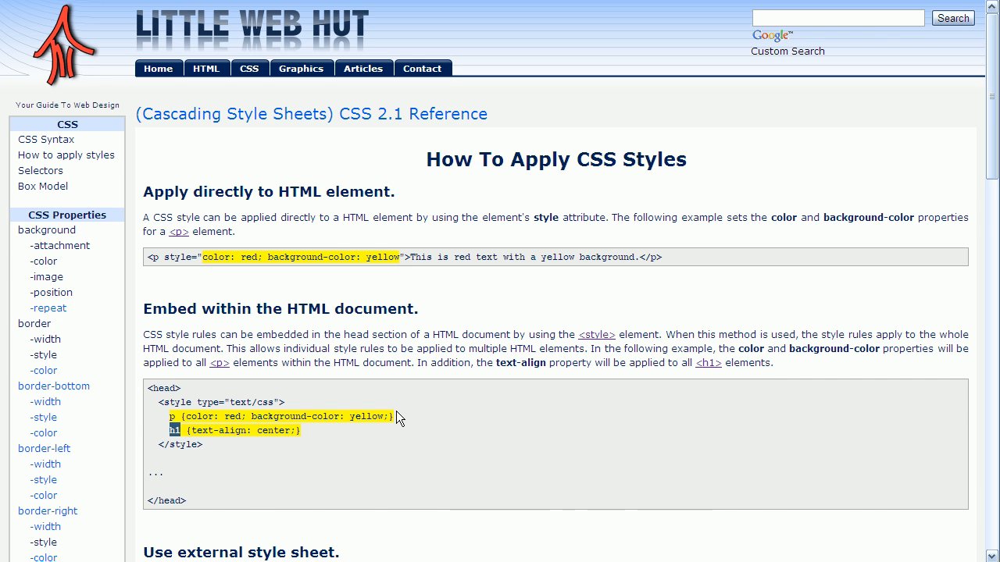
scroll(down, 3)
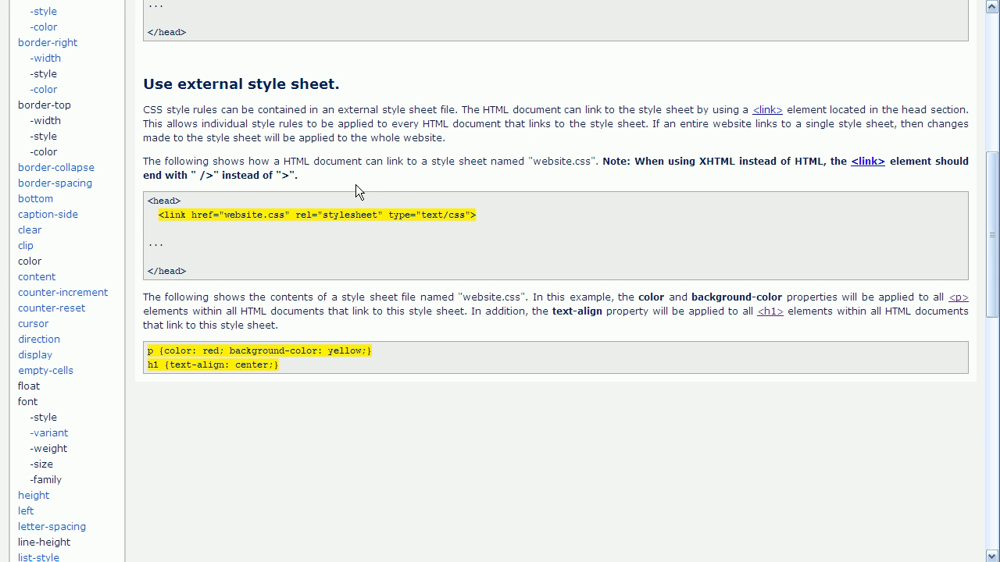
mouse_move(225, 264)
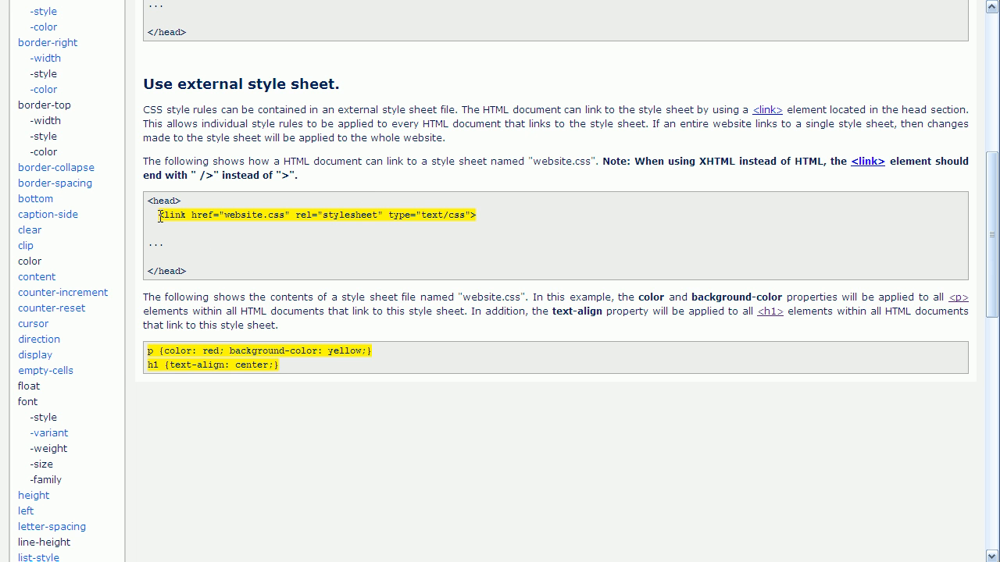
- Highlight the external style sheet link element and its website.css file name
drag(160, 216, 475, 216)
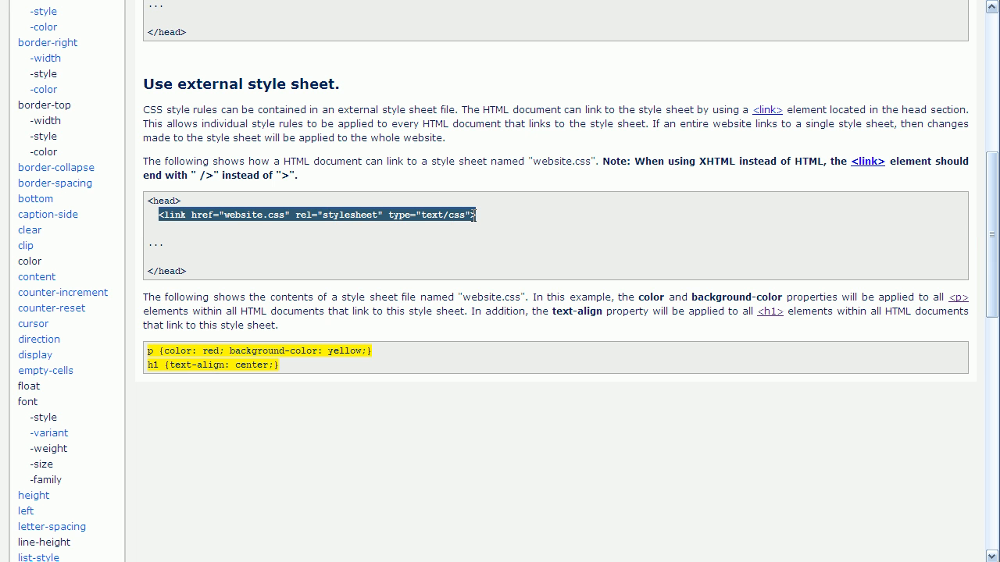
mouse_move(245, 203)
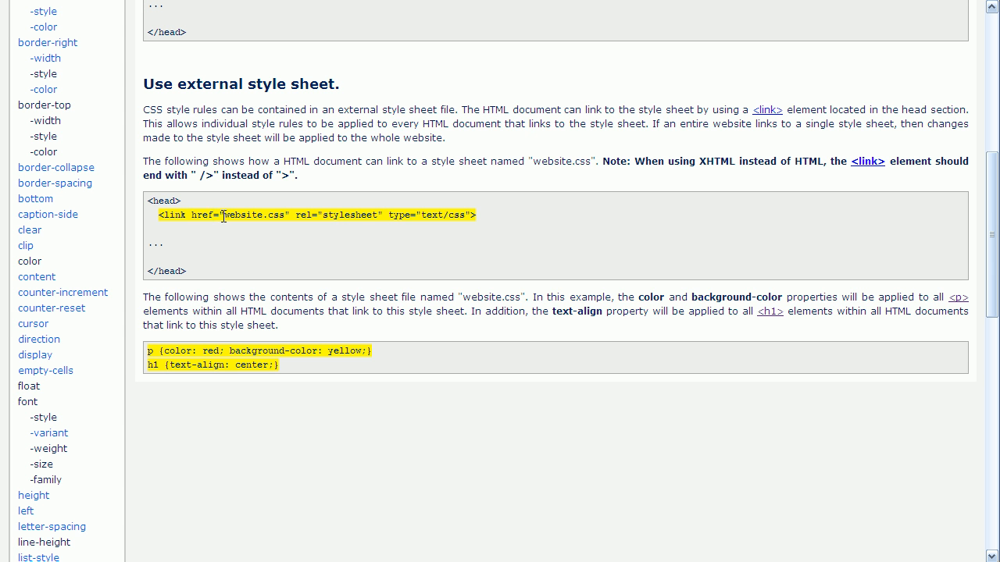
double_click(253, 215)
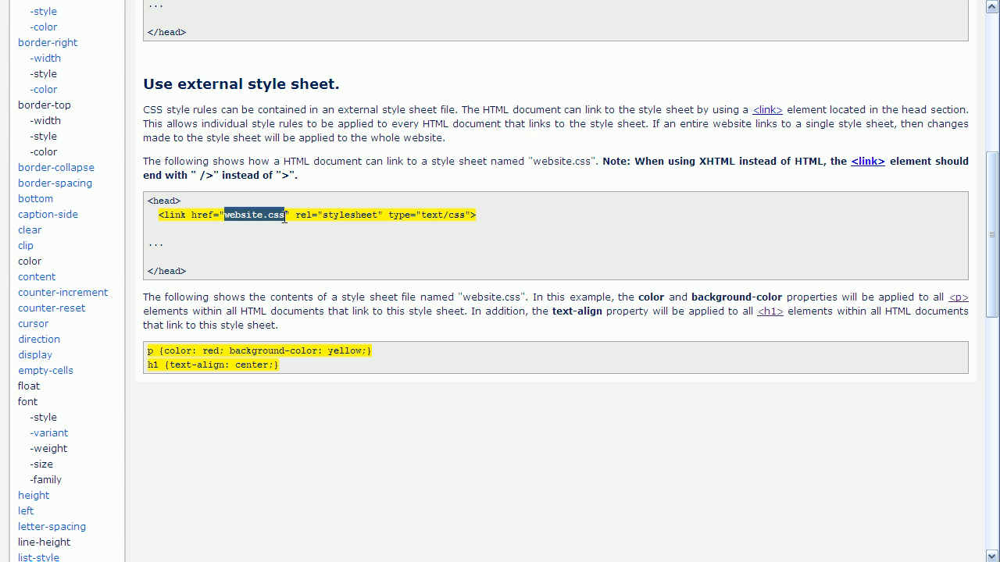
mouse_move(295, 247)
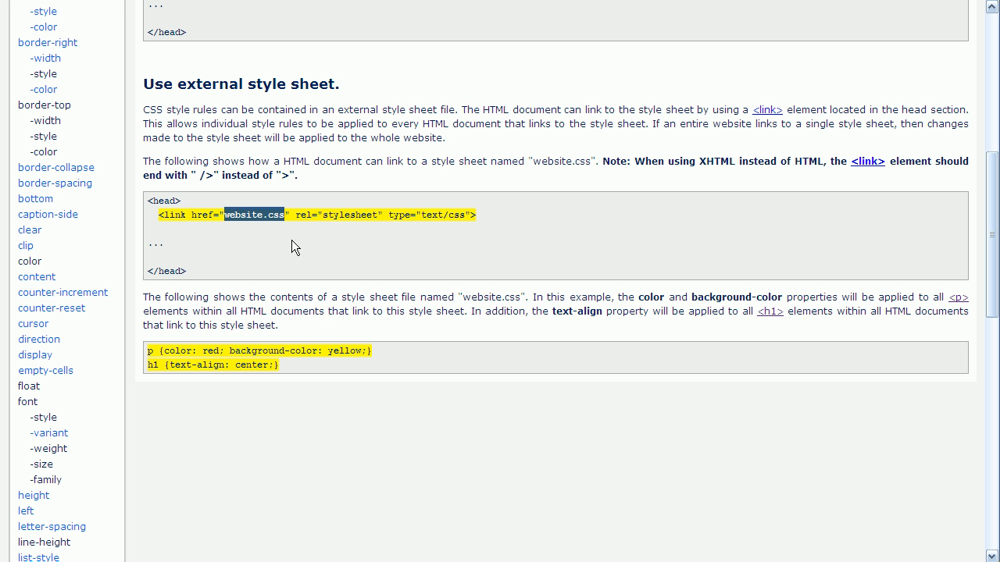
mouse_move(297, 234)
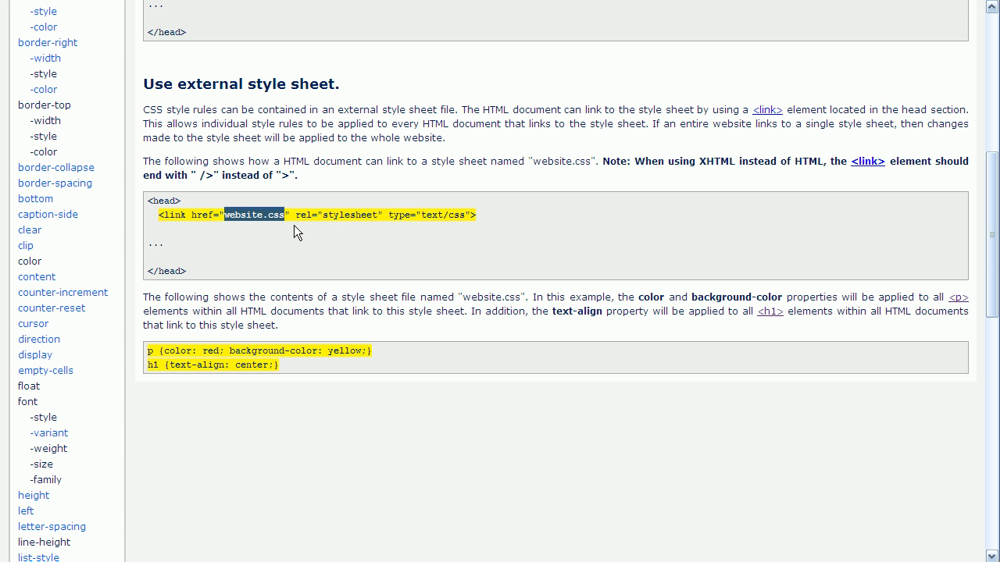
mouse_move(320, 212)
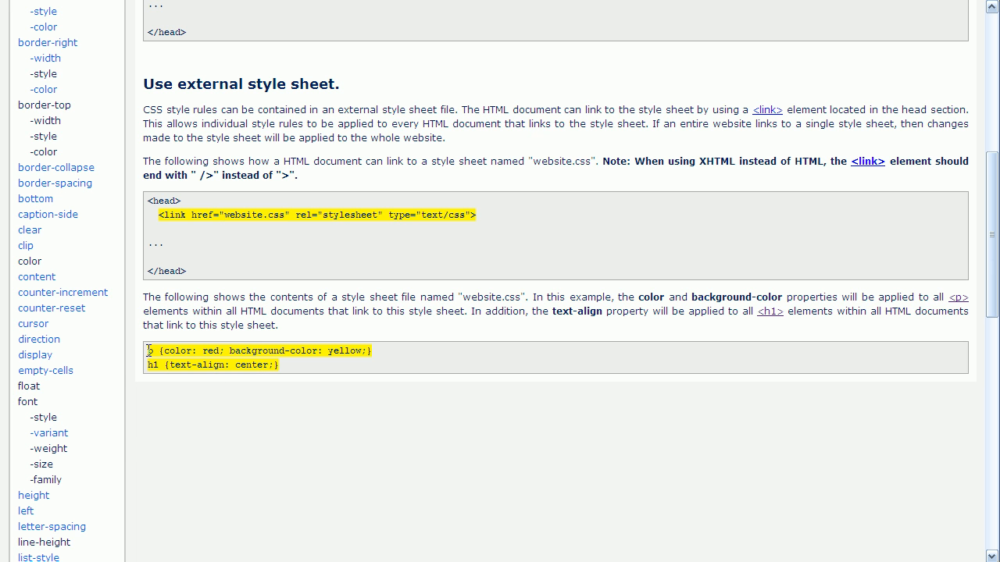
drag(149, 350, 271, 350)
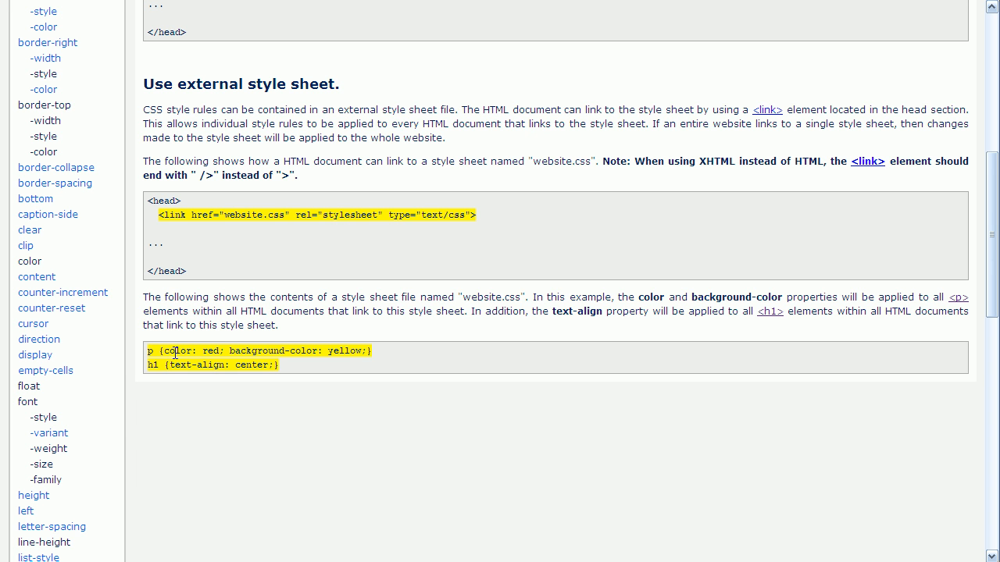
mouse_move(350, 349)
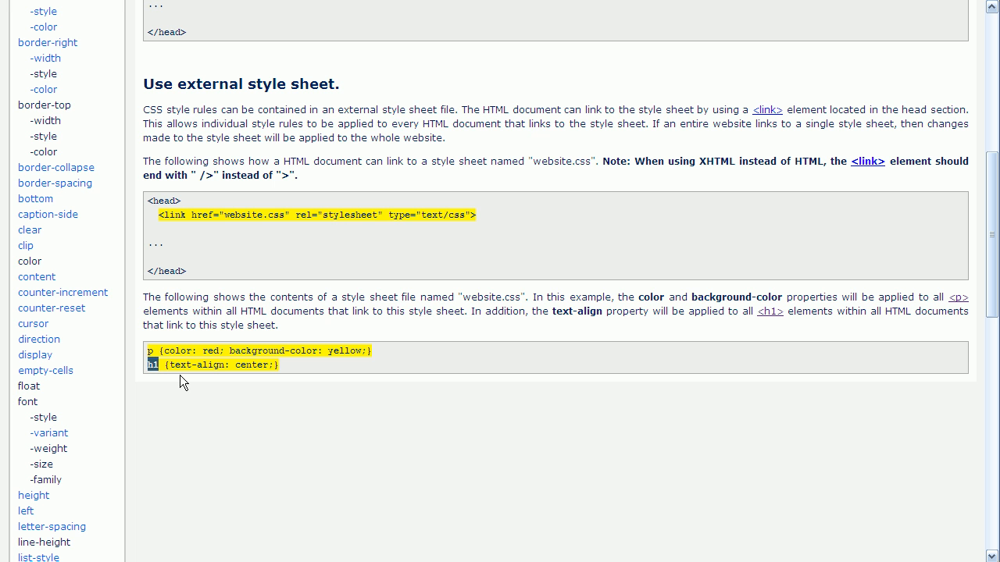
mouse_move(185, 377)
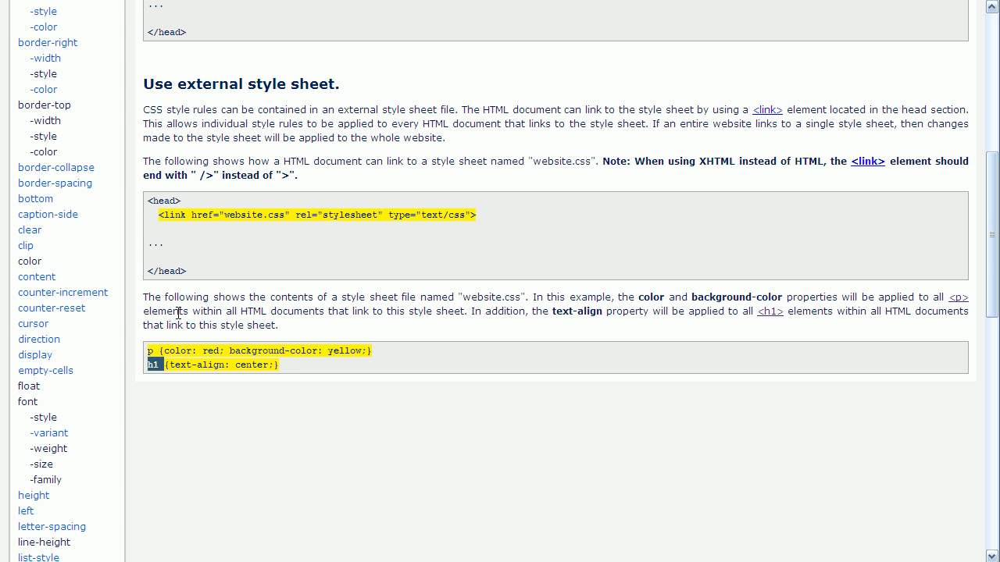
mouse_move(156, 213)
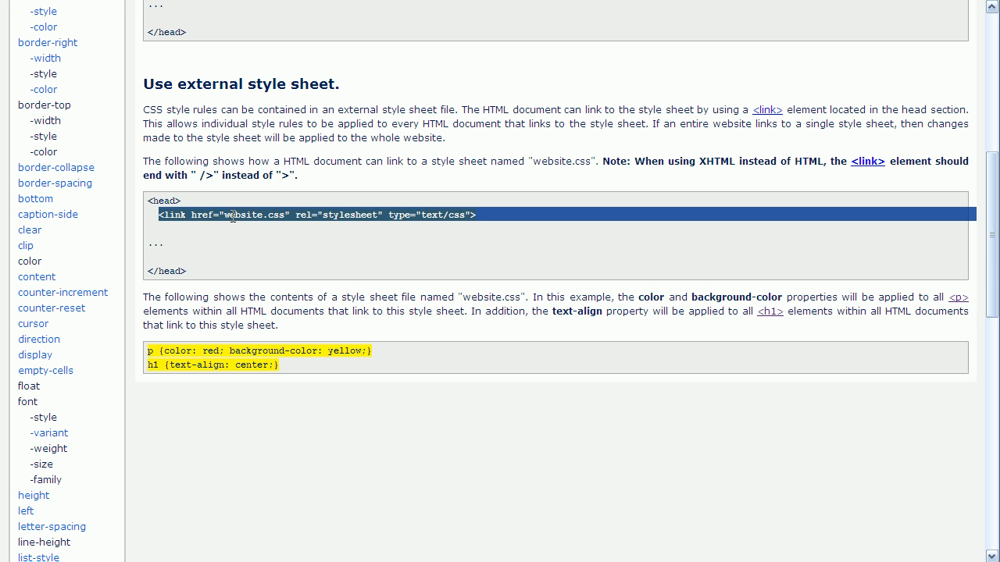
mouse_move(216, 382)
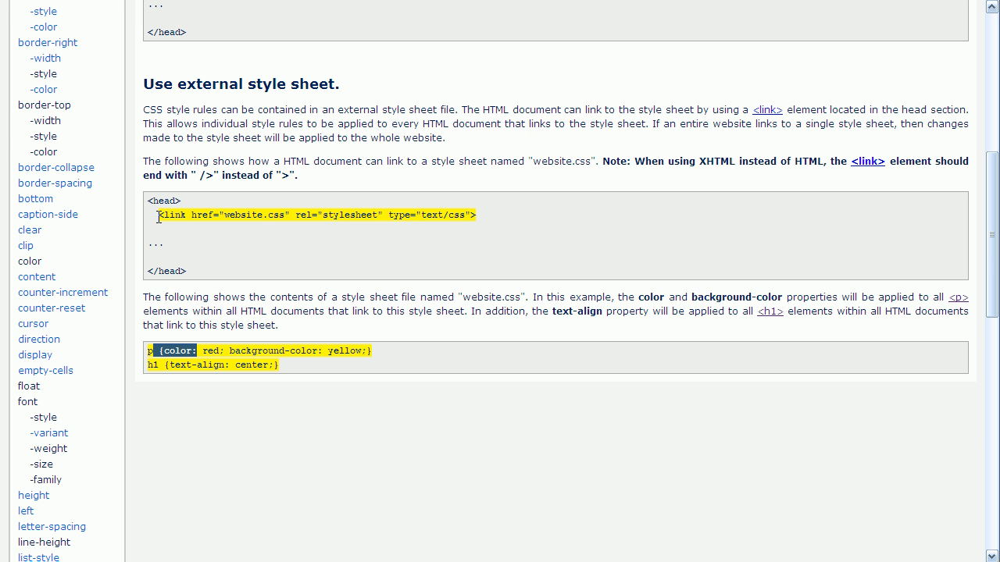
mouse_move(156, 239)
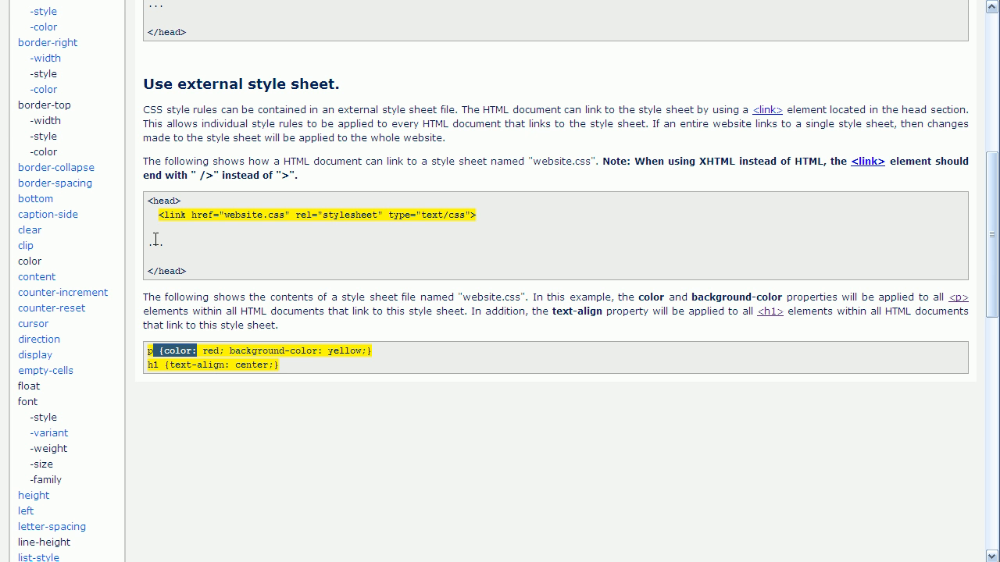